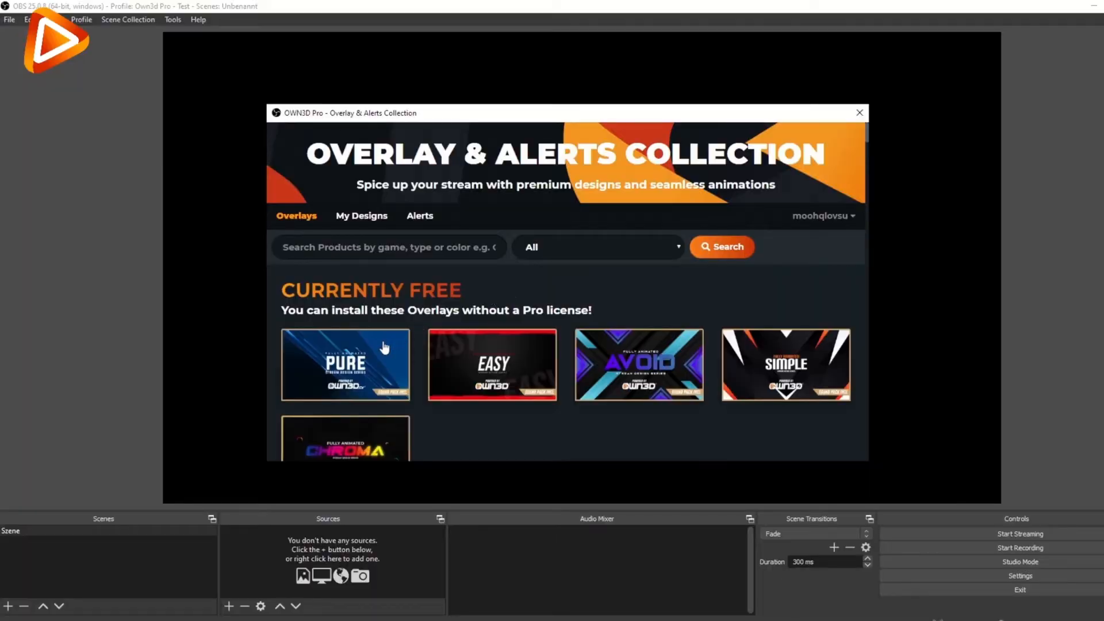
Step: Open the free Pure overlay theme and choose Install Theme
{"action": "left_click", "coordinate": [344, 364]}
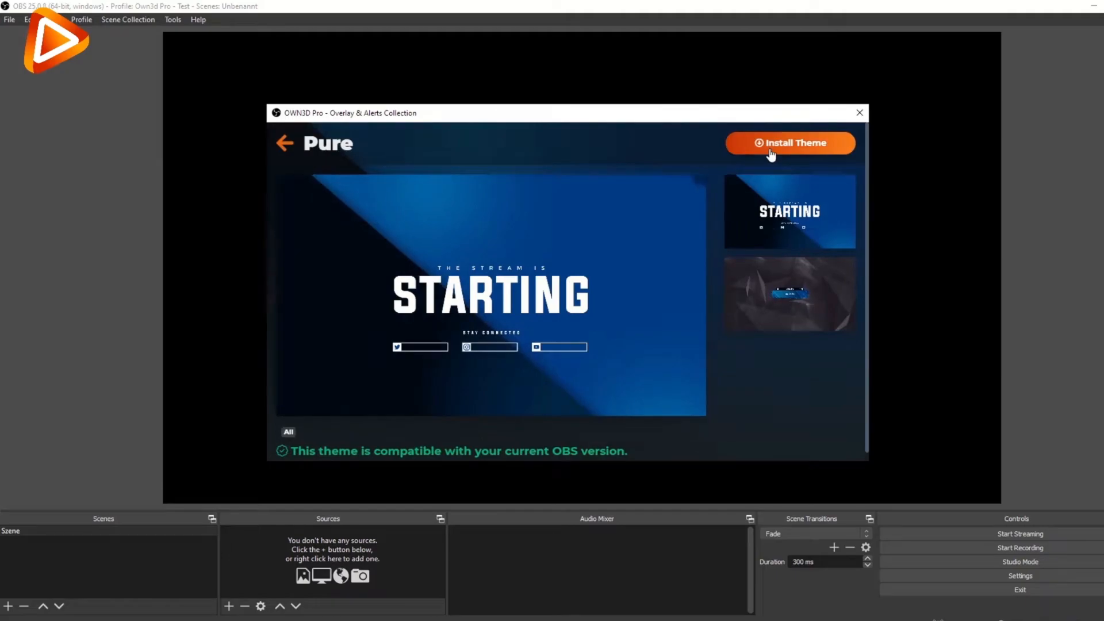
{"action": "left_click", "coordinate": [790, 142]}
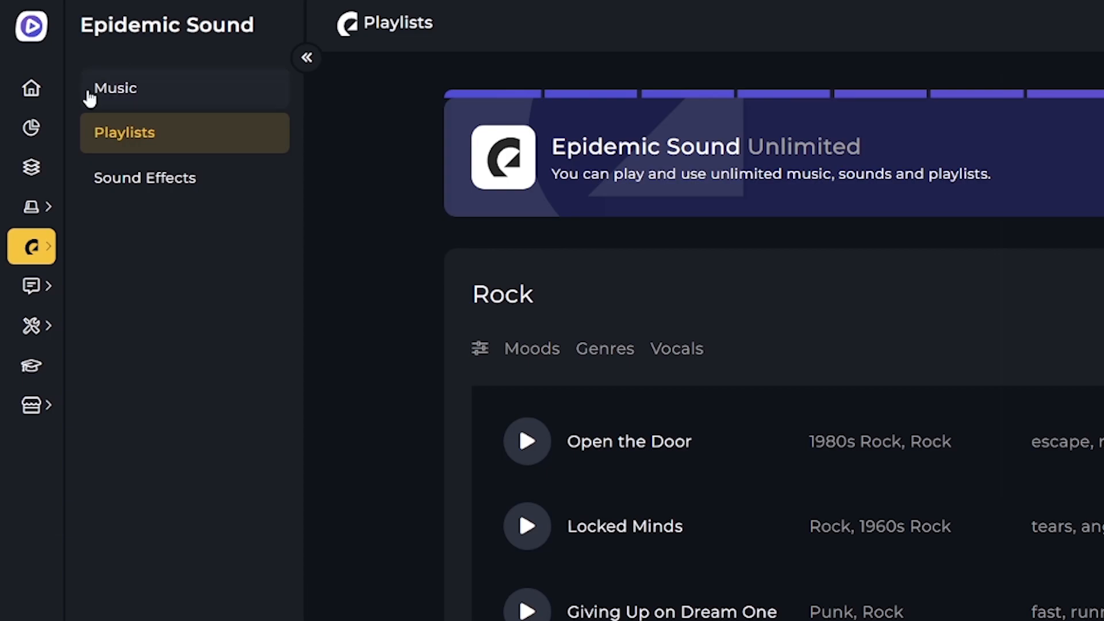
Step: Open Epidemic Sound's Music library and scroll through a genre's track list, such as Acoustic
{"action": "left_click", "coordinate": [115, 88]}
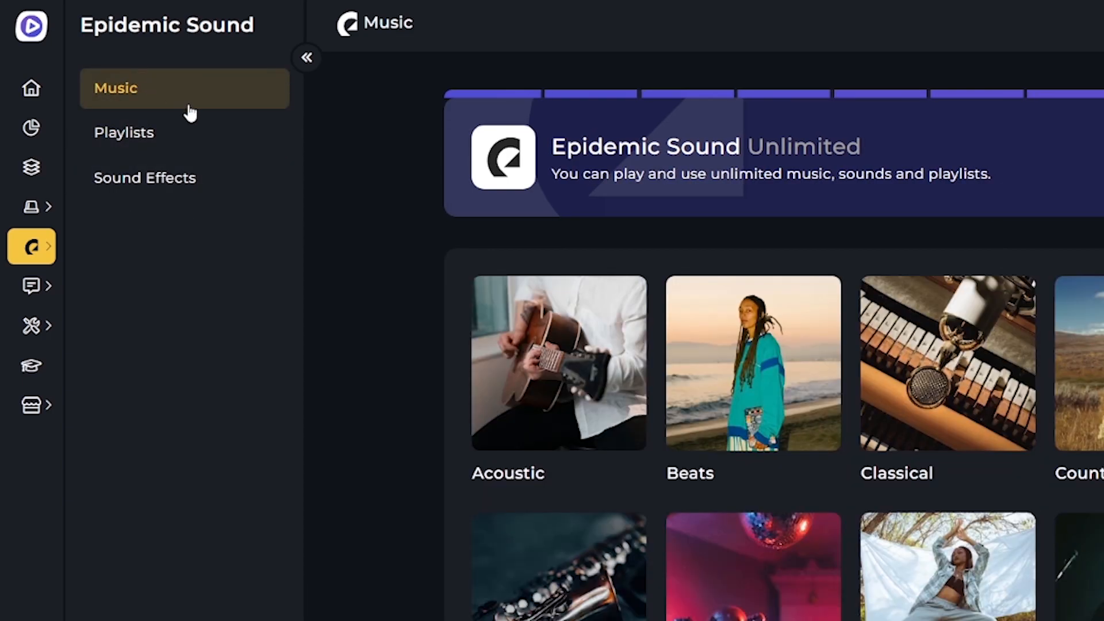
{"action": "left_click", "coordinate": [124, 132]}
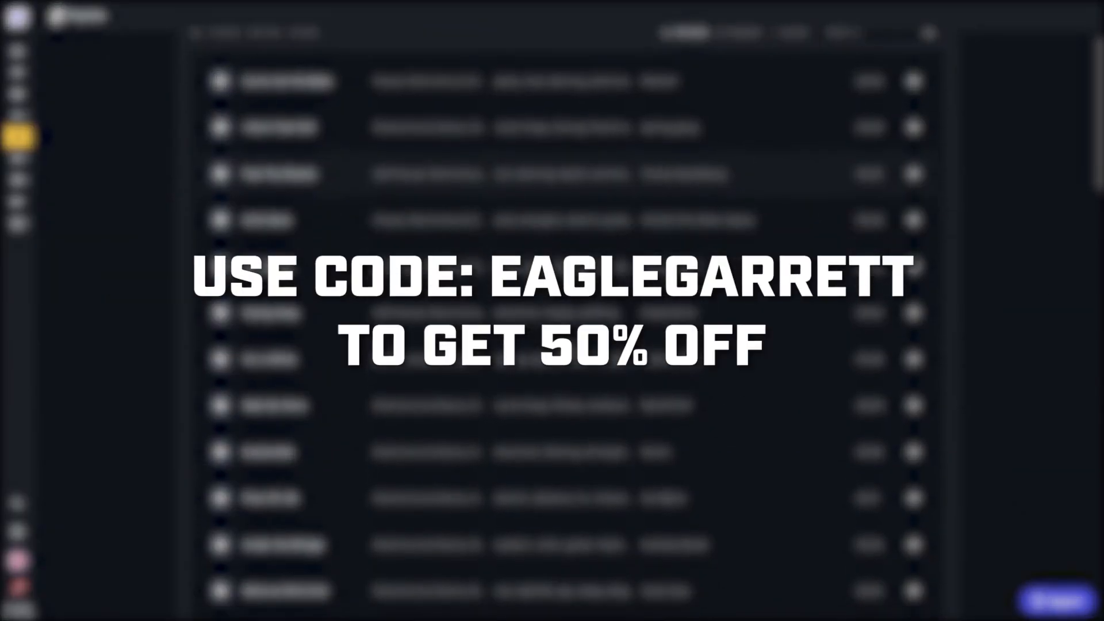
{"action": "scroll", "scroll_direction": "down", "scroll_amount": 3}
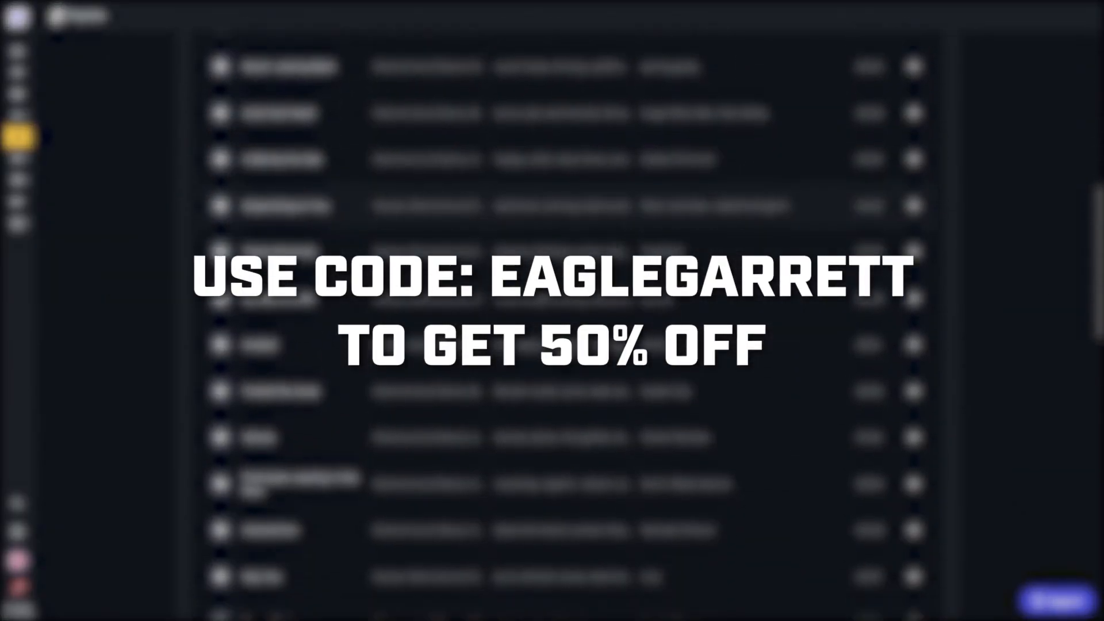
{"action": "scroll", "scroll_direction": "down", "scroll_amount": 3}
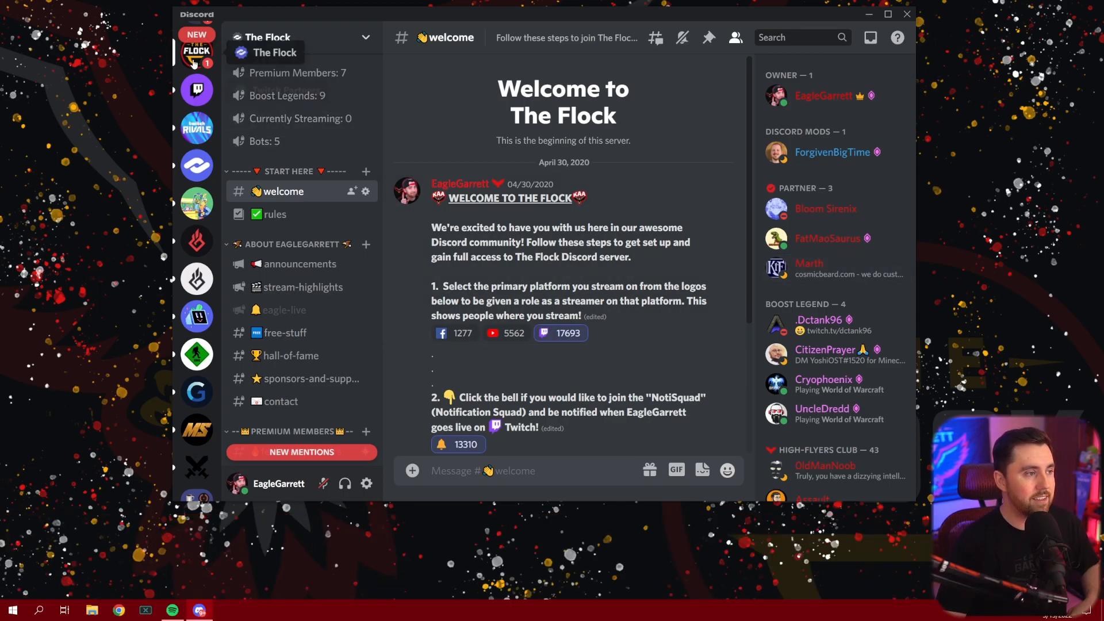
{"action": "left_click", "coordinate": [304, 37]}
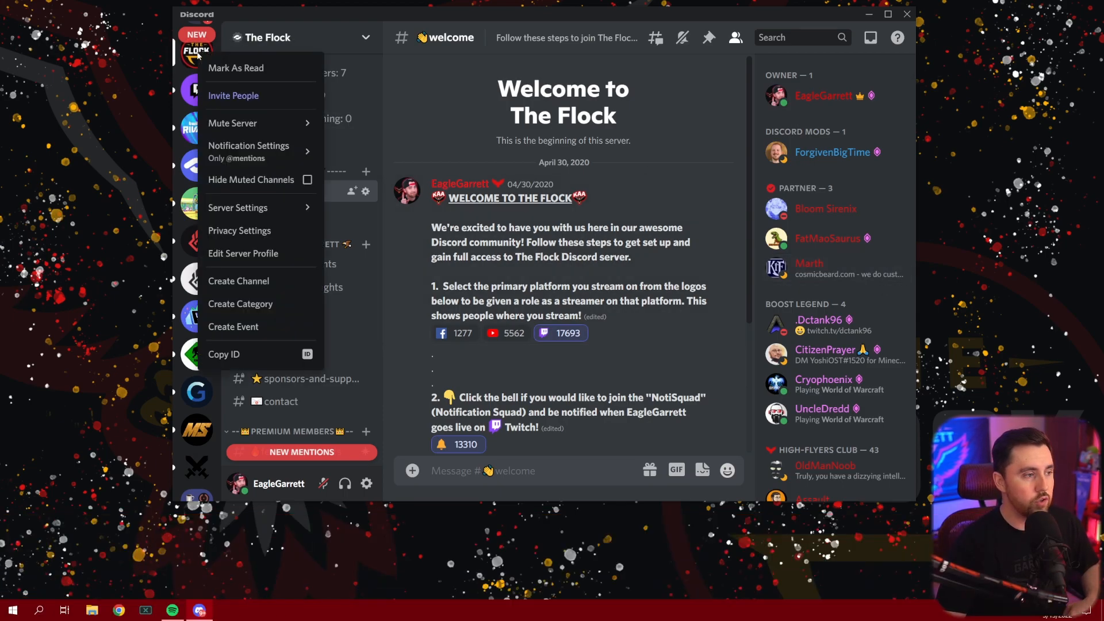
{"action": "mouse_move", "coordinate": [238, 207]}
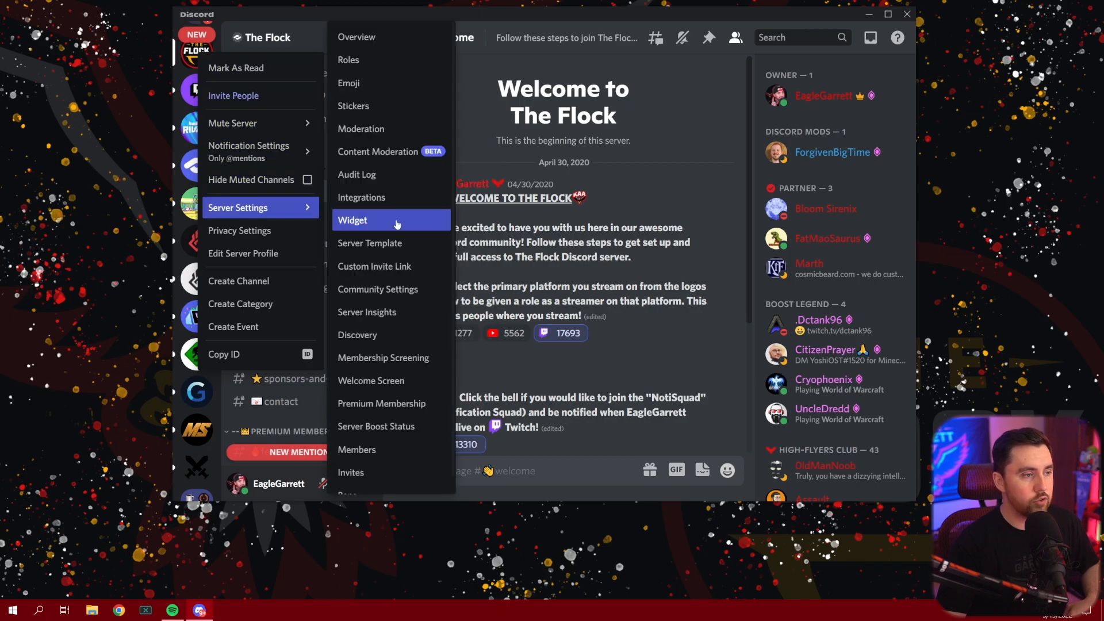
{"action": "mouse_move", "coordinate": [378, 151]}
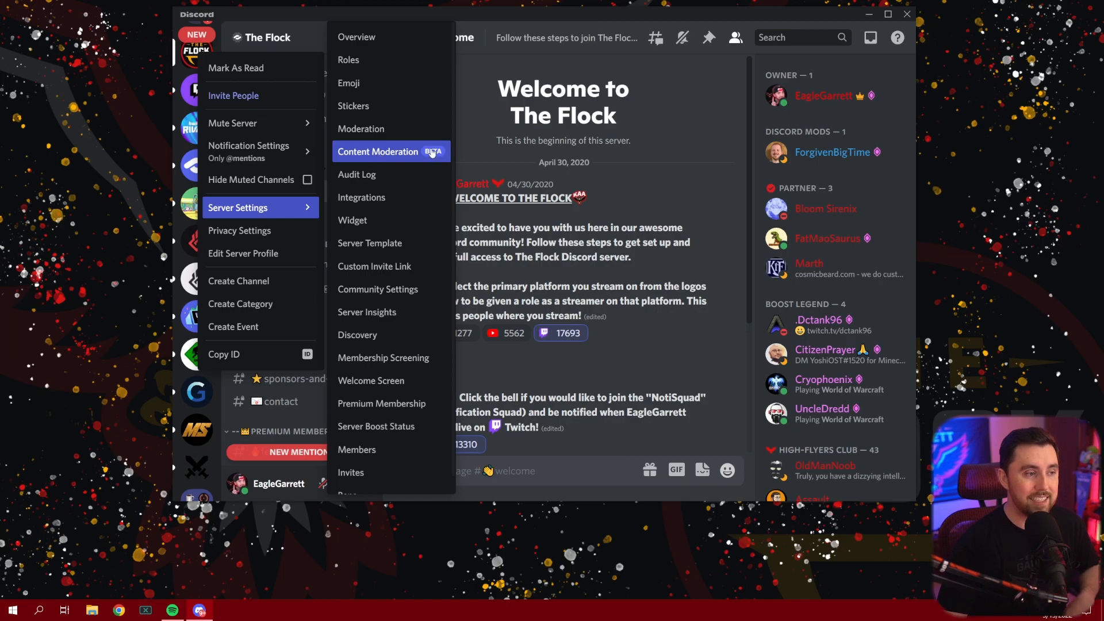
{"action": "left_click", "coordinate": [379, 151]}
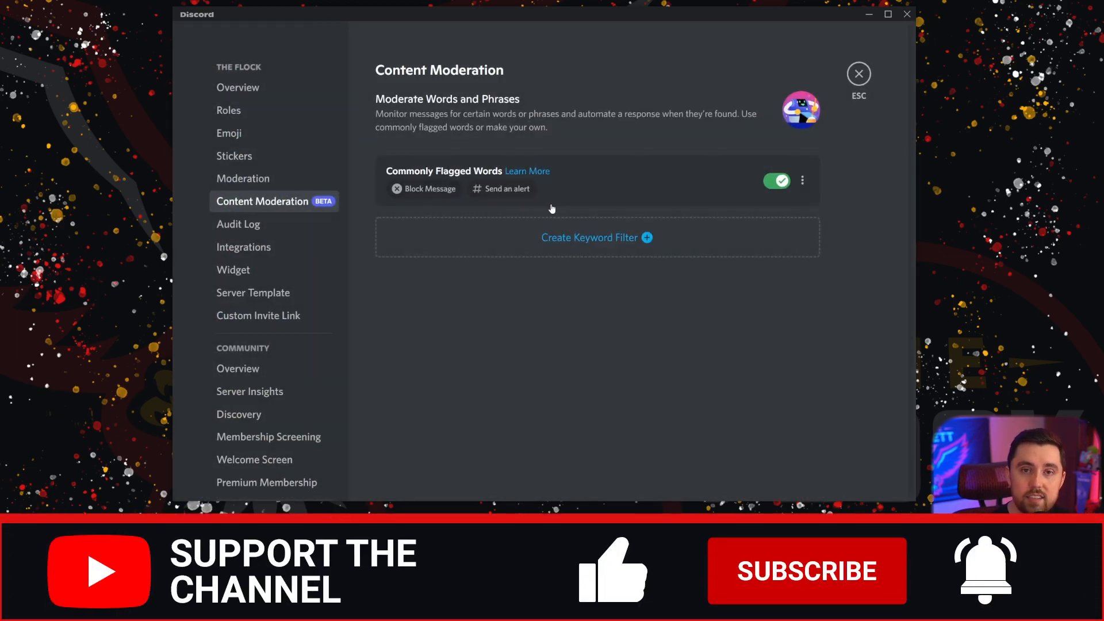
{"action": "mouse_move", "coordinate": [555, 214]}
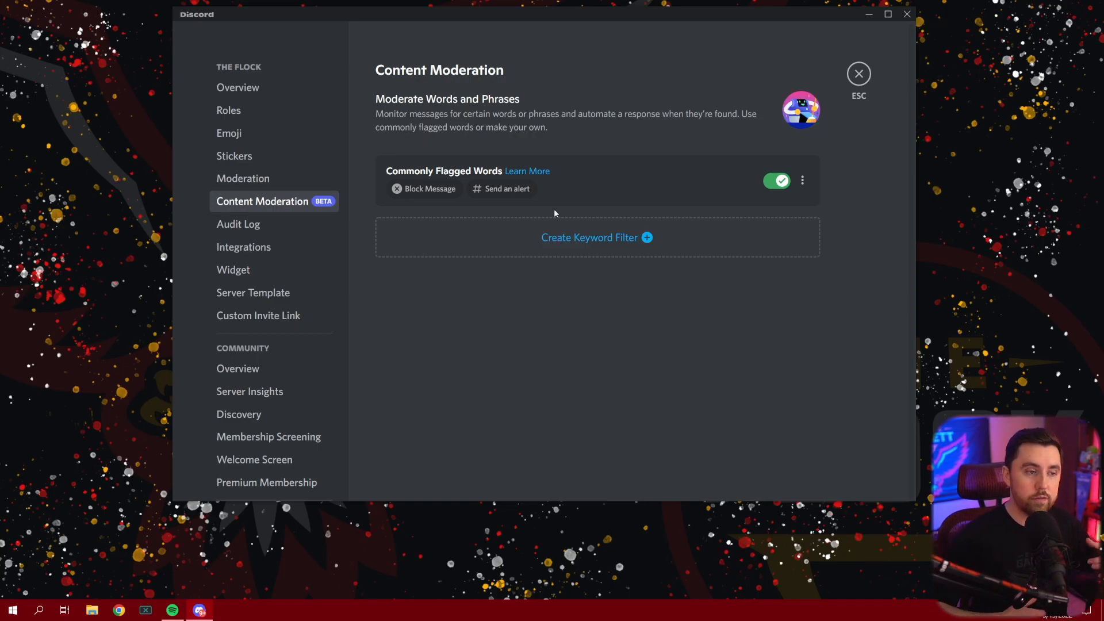
{"action": "mouse_move", "coordinate": [559, 237]}
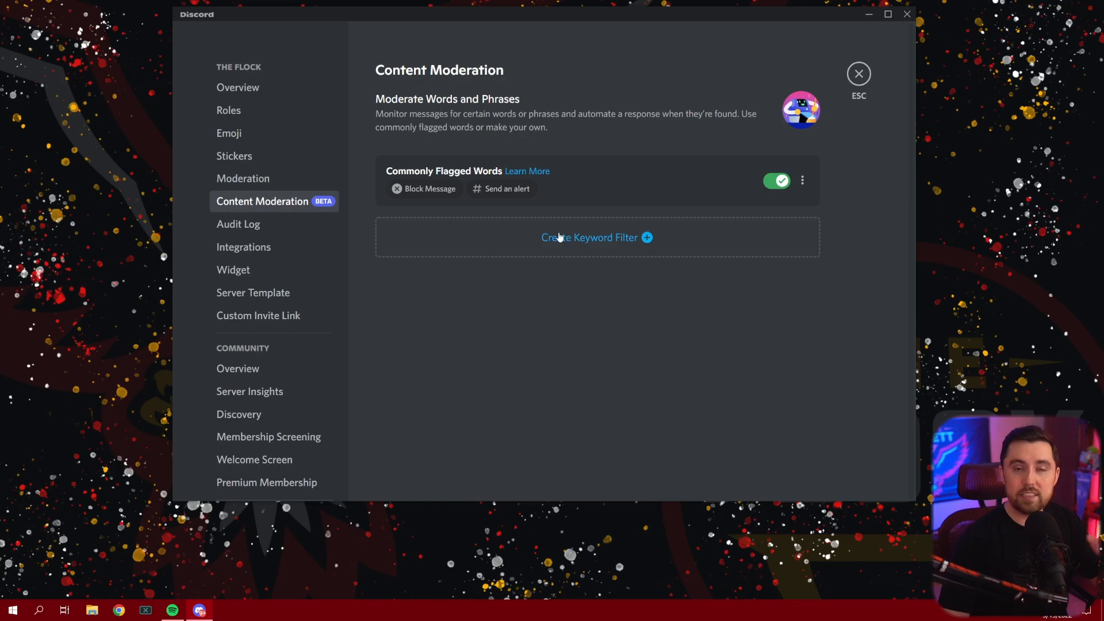
{"action": "mouse_move", "coordinate": [612, 216]}
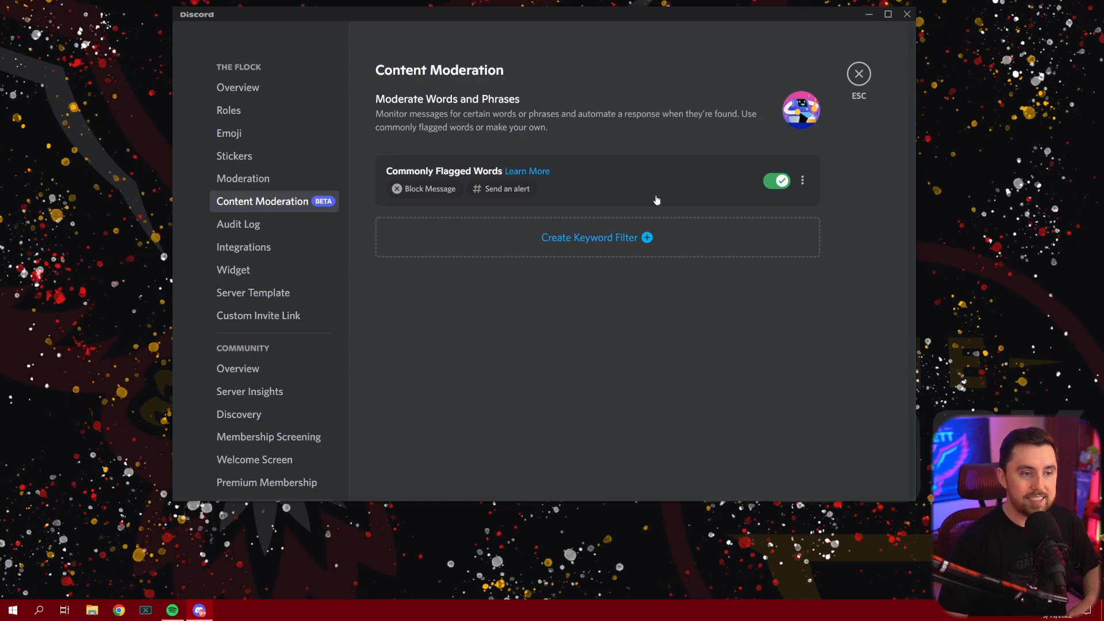
Step: Expand the Commonly Flagged Words rule and scroll to its block-message and mod-logs alert responses
{"action": "left_click", "coordinate": [443, 172]}
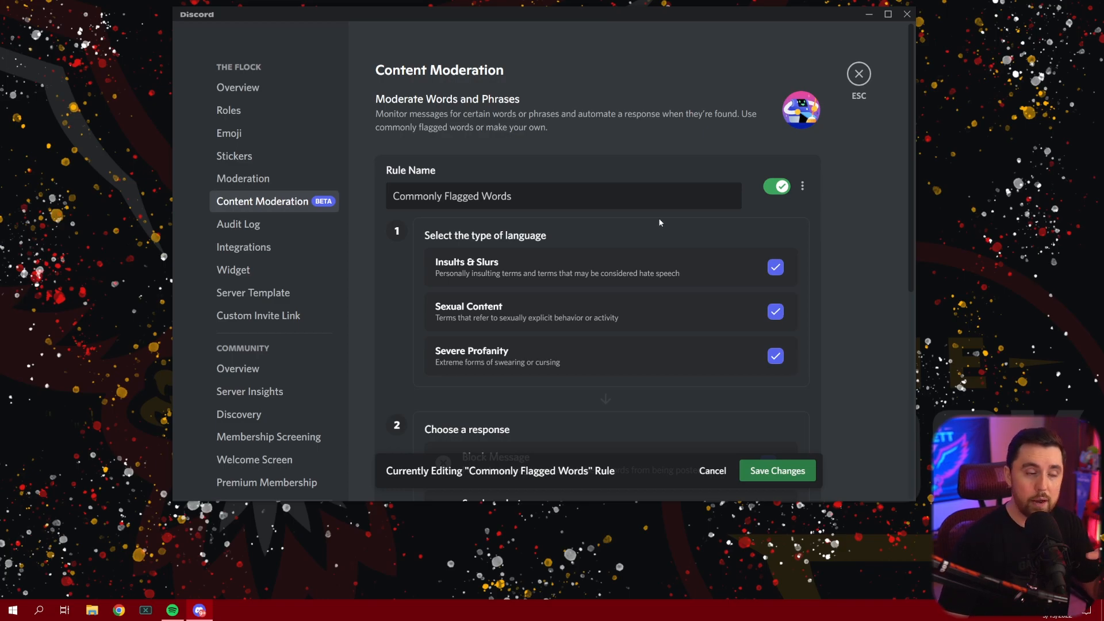
{"action": "scroll", "scroll_direction": "down", "scroll_amount": 3}
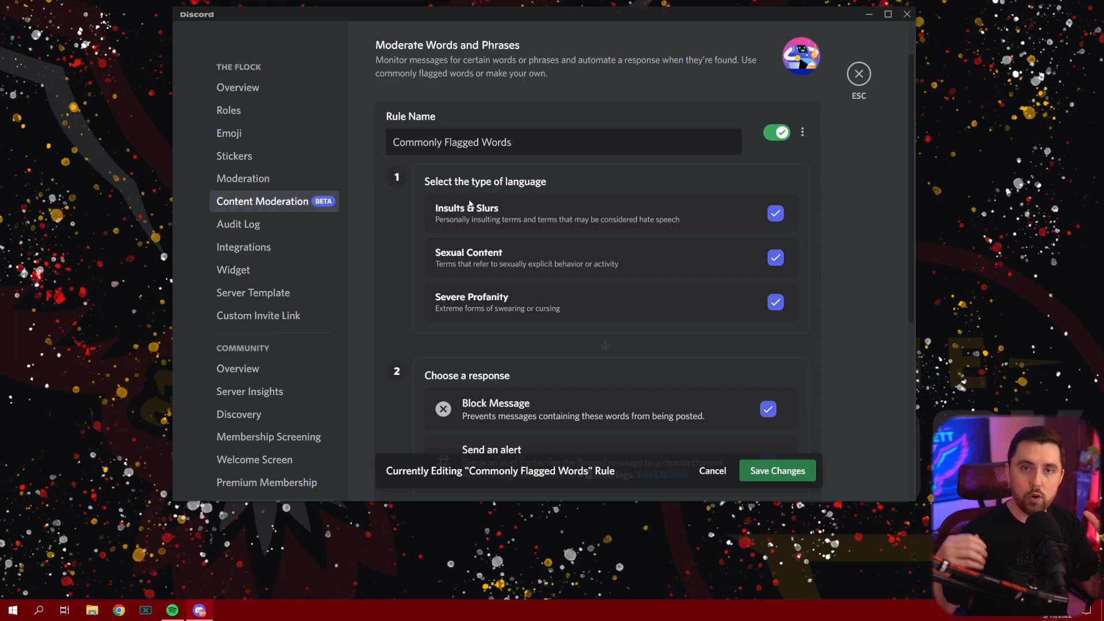
{"action": "scroll", "scroll_direction": "down", "scroll_amount": 3}
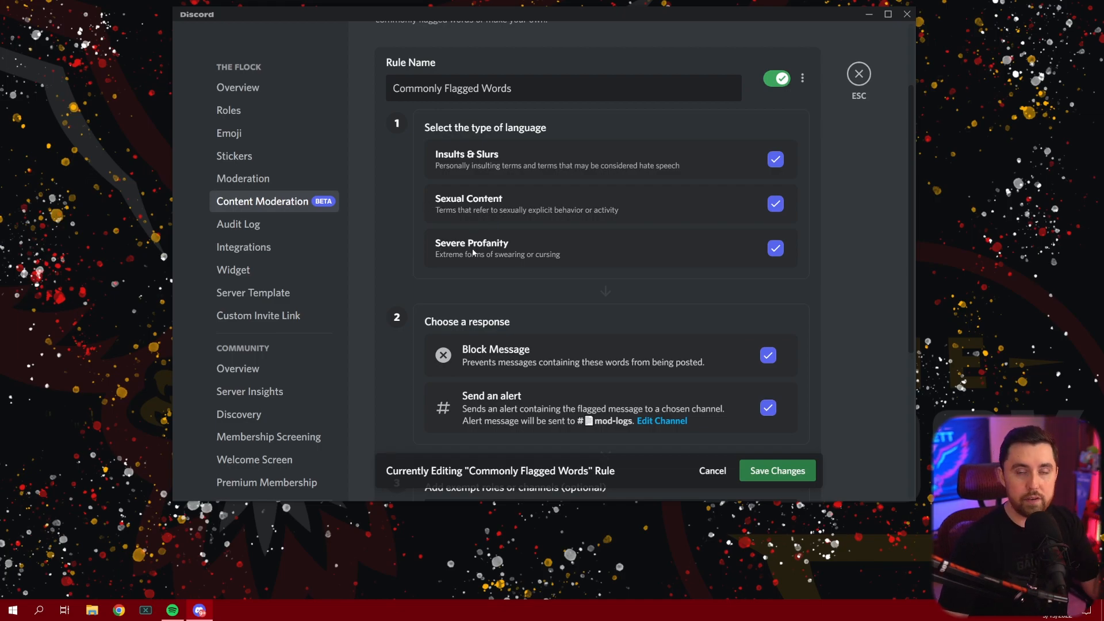
{"action": "mouse_move", "coordinate": [642, 175]}
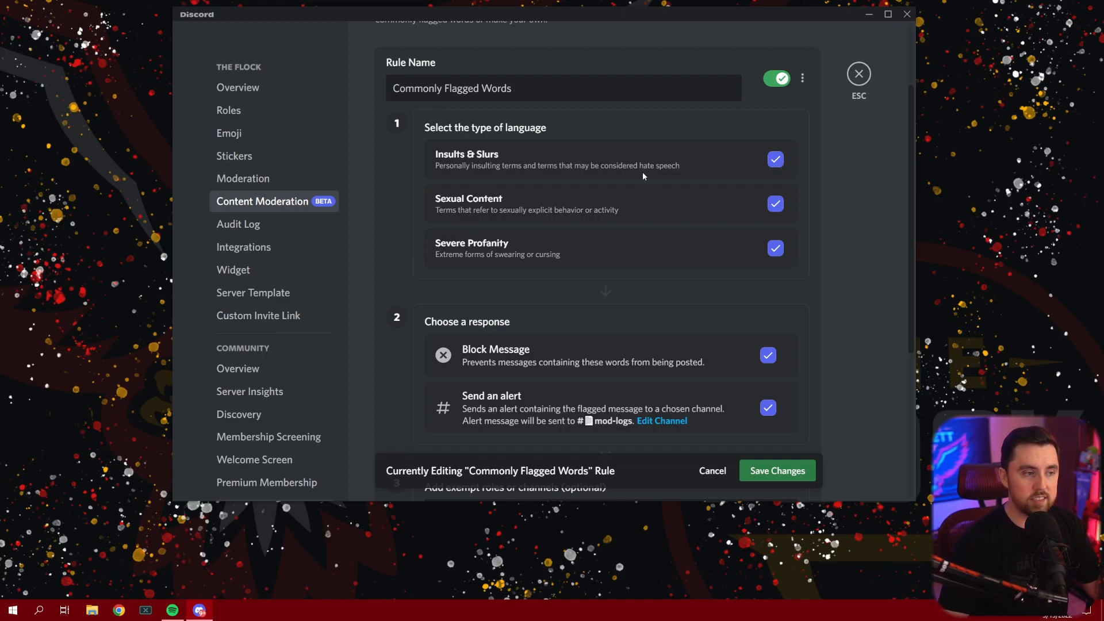
{"action": "mouse_move", "coordinate": [644, 184]}
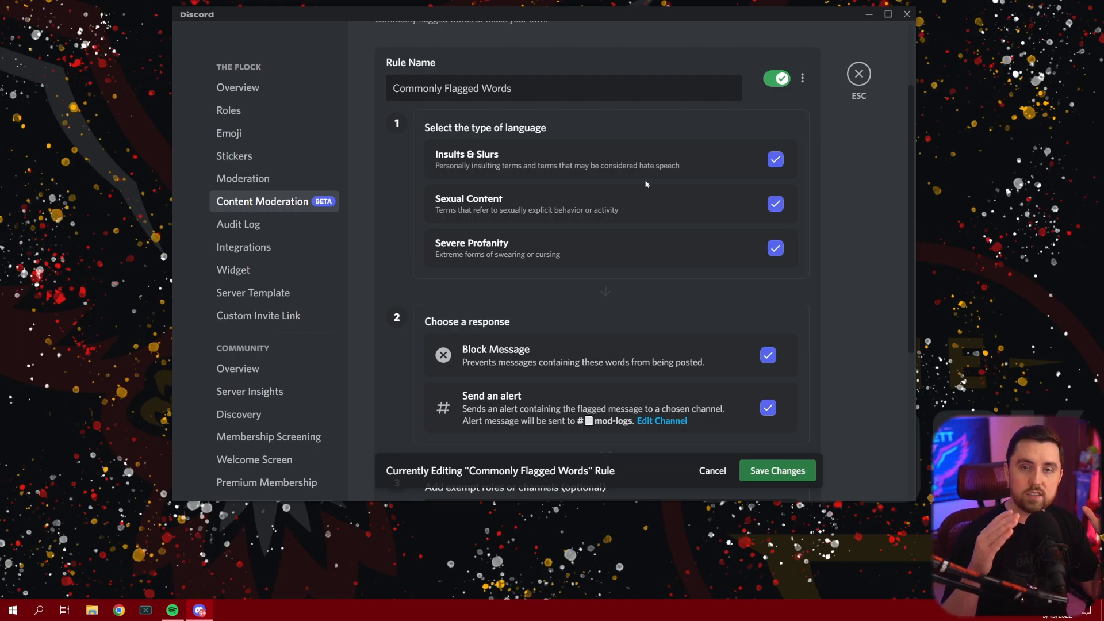
{"action": "mouse_move", "coordinate": [540, 169]}
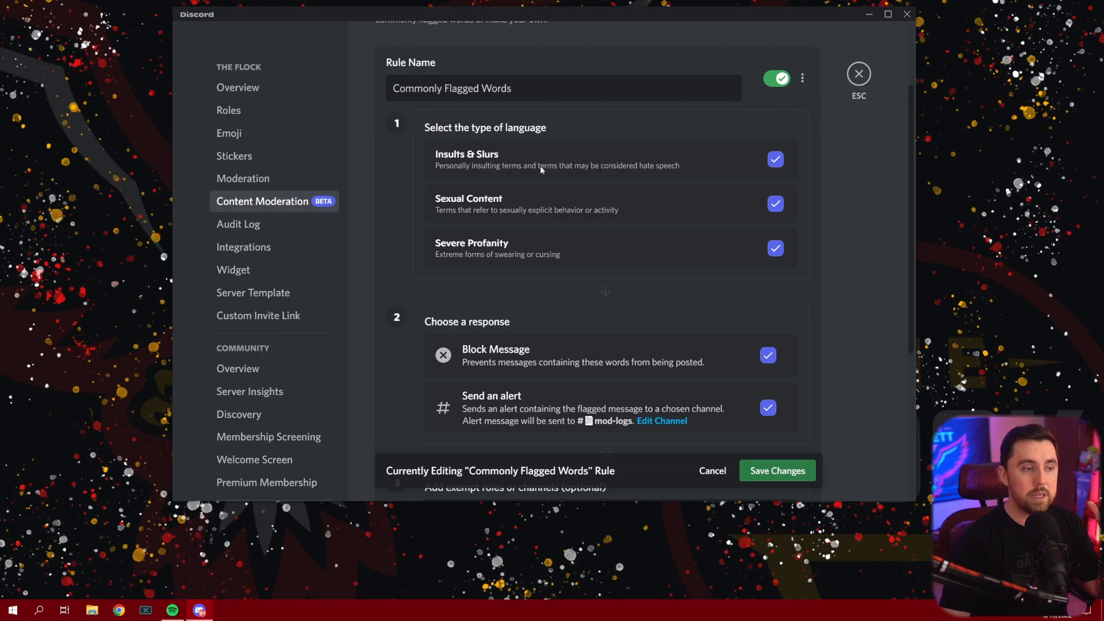
{"action": "mouse_move", "coordinate": [552, 178]}
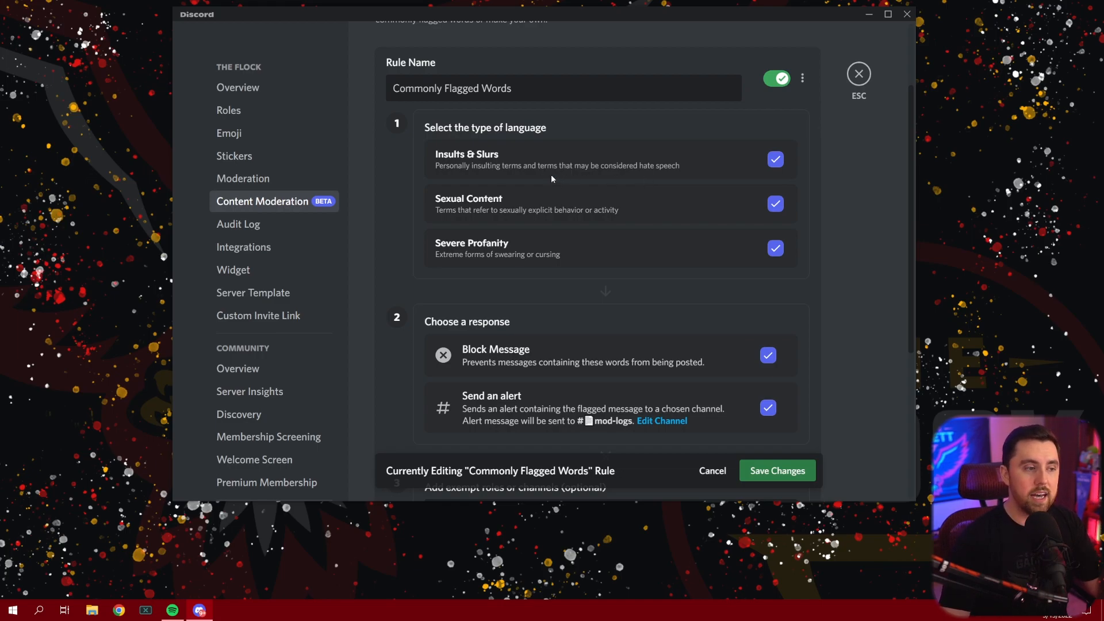
{"action": "mouse_move", "coordinate": [458, 187]}
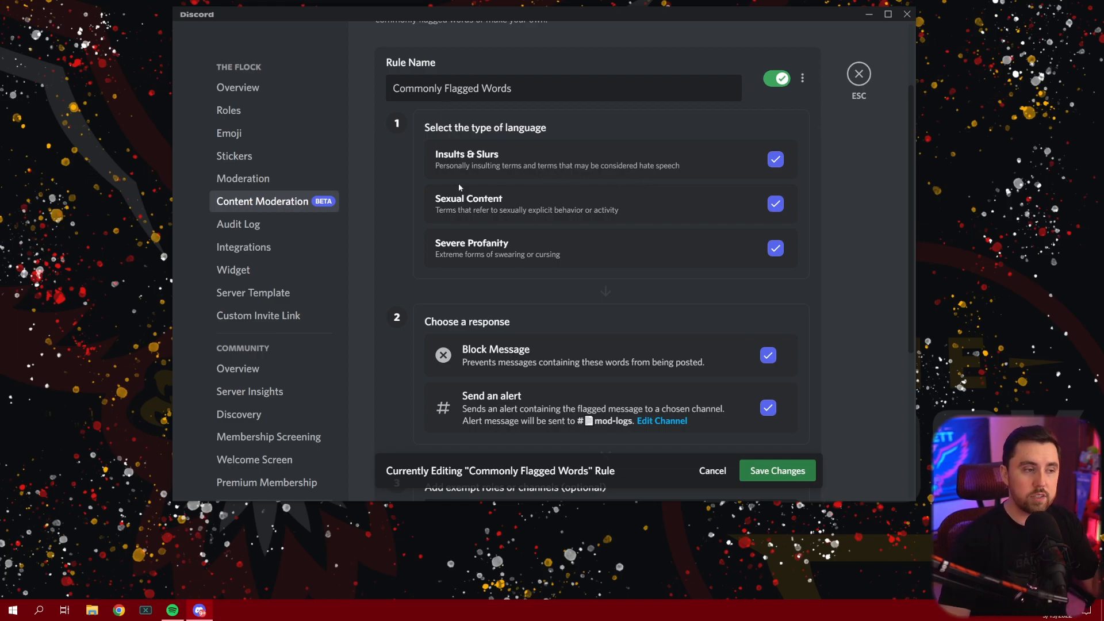
{"action": "mouse_move", "coordinate": [552, 170]}
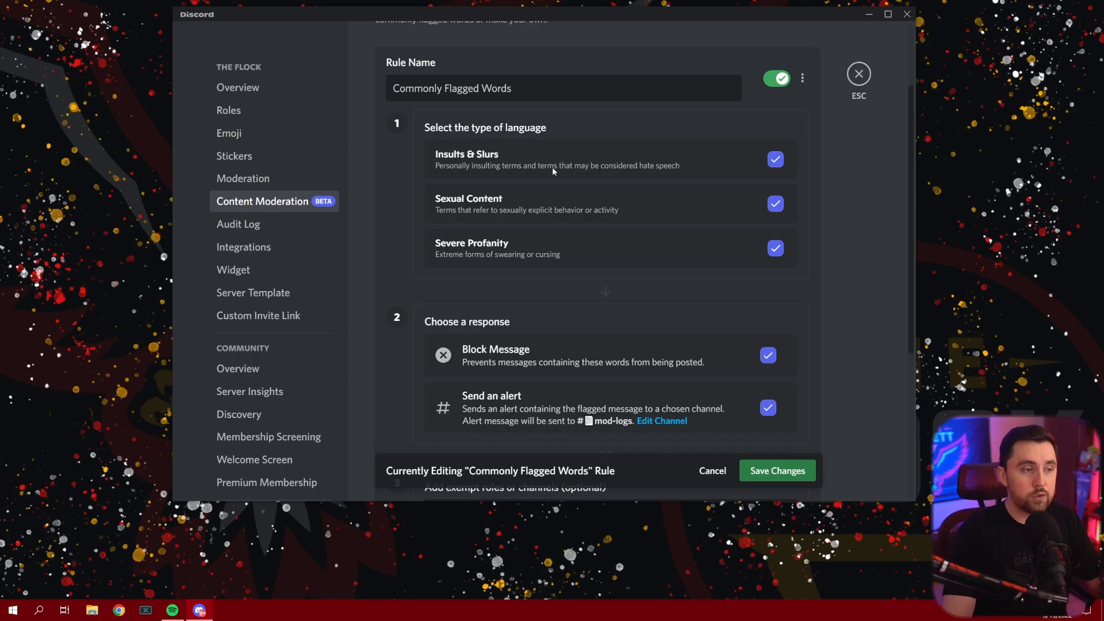
{"action": "mouse_move", "coordinate": [517, 223]}
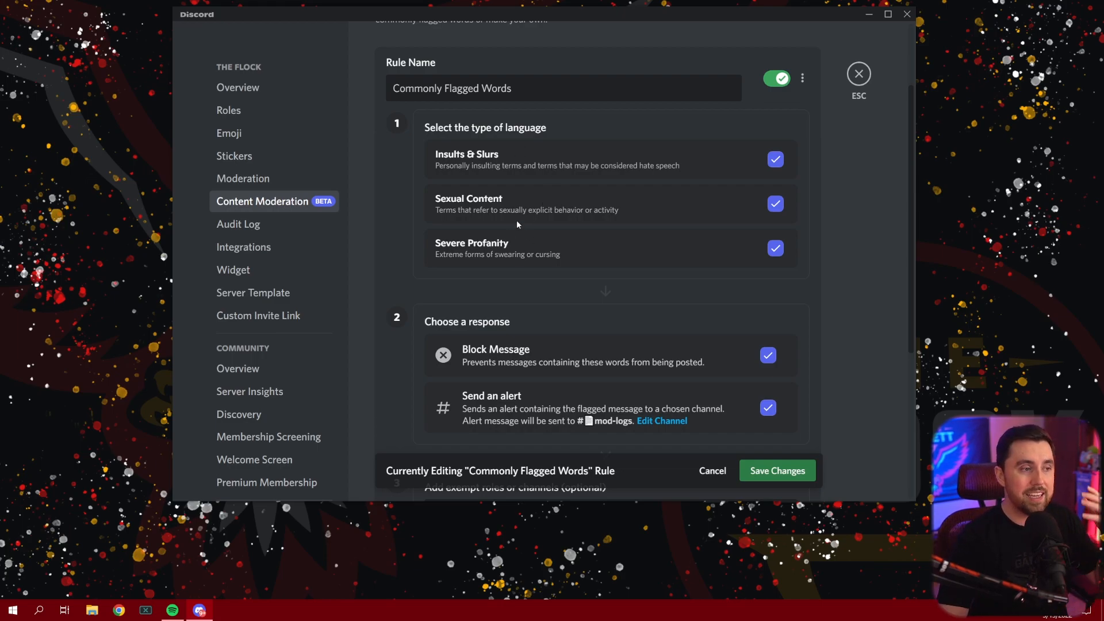
{"action": "mouse_move", "coordinate": [532, 212]}
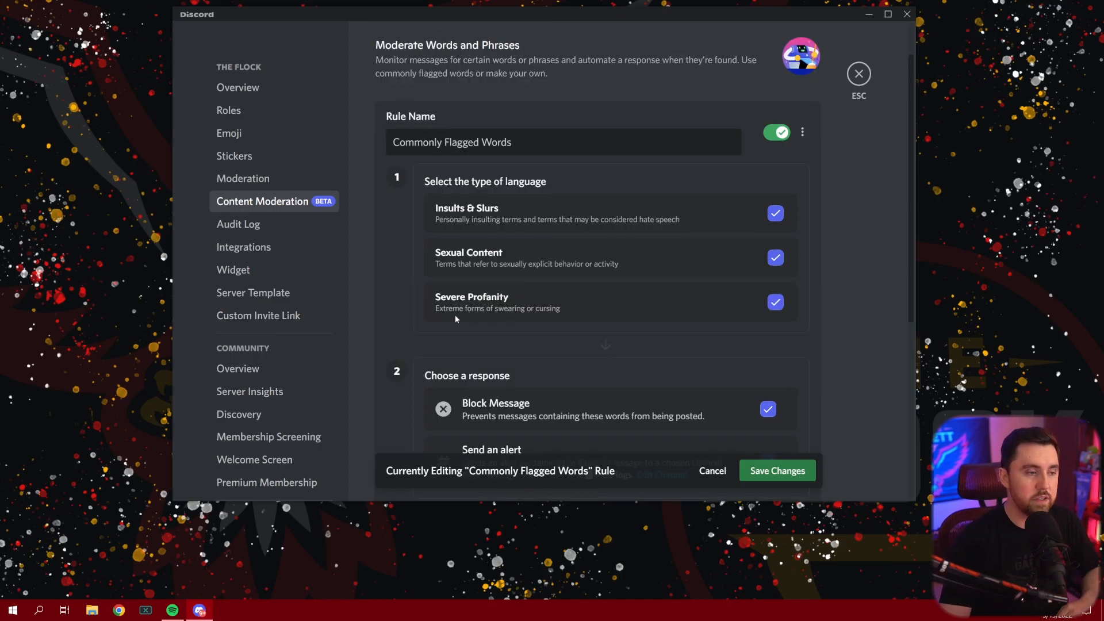
{"action": "scroll", "scroll_direction": "down", "scroll_amount": 3}
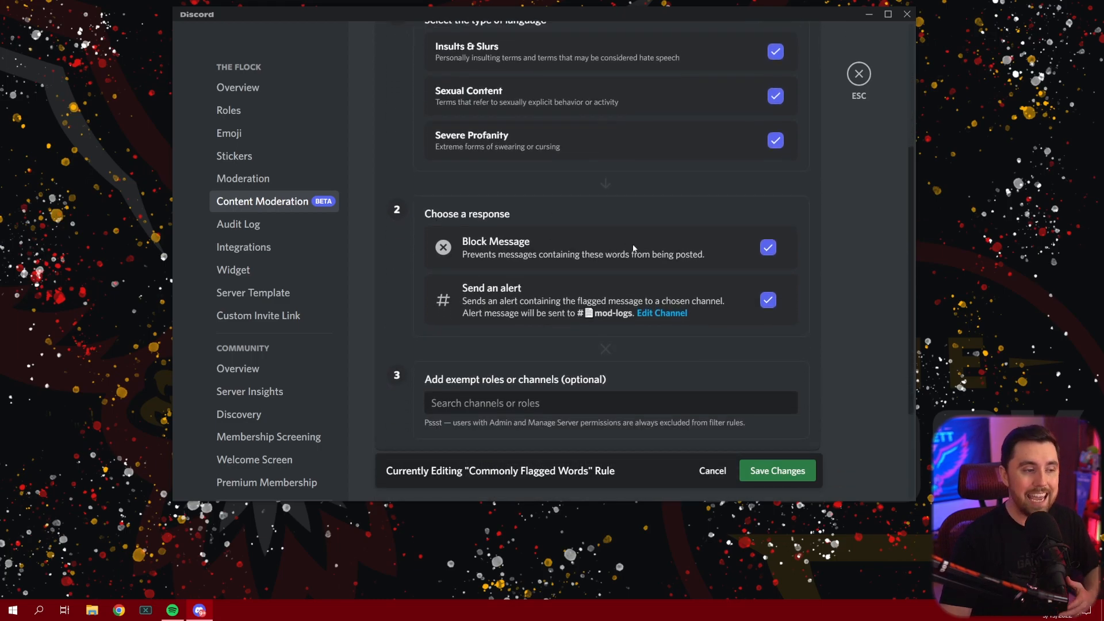
{"action": "mouse_move", "coordinate": [479, 300]}
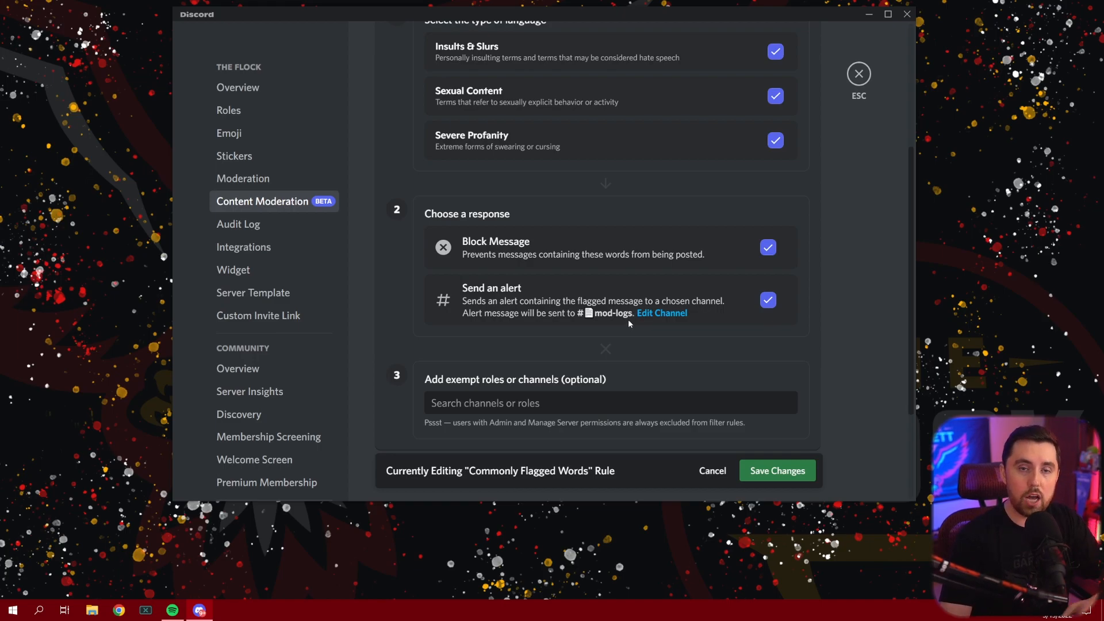
{"action": "mouse_move", "coordinate": [625, 324]}
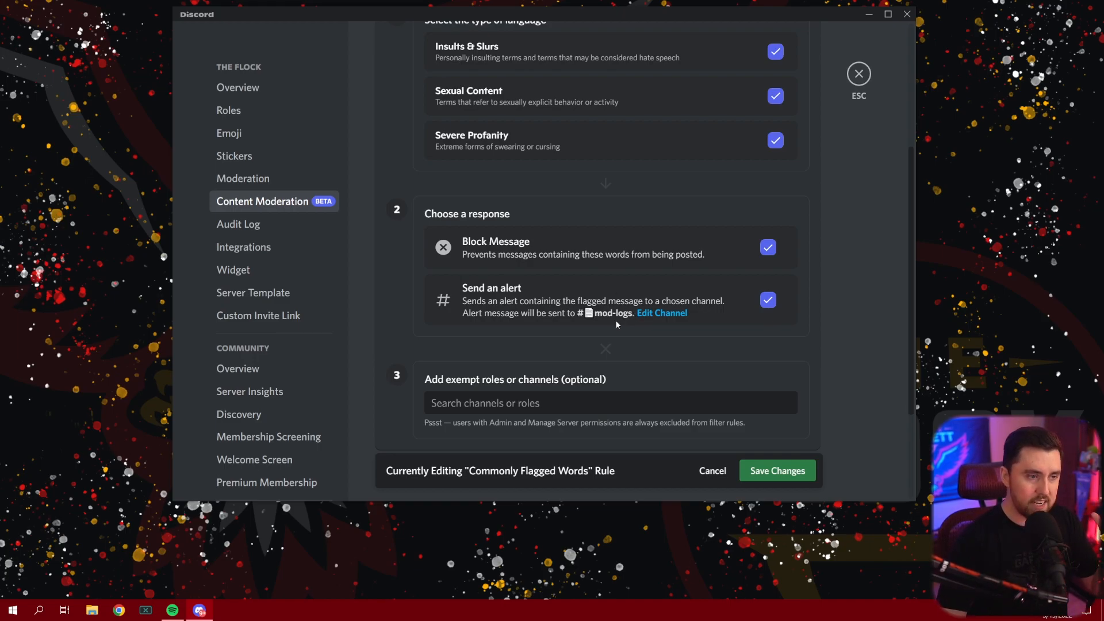
{"action": "mouse_move", "coordinate": [511, 245]}
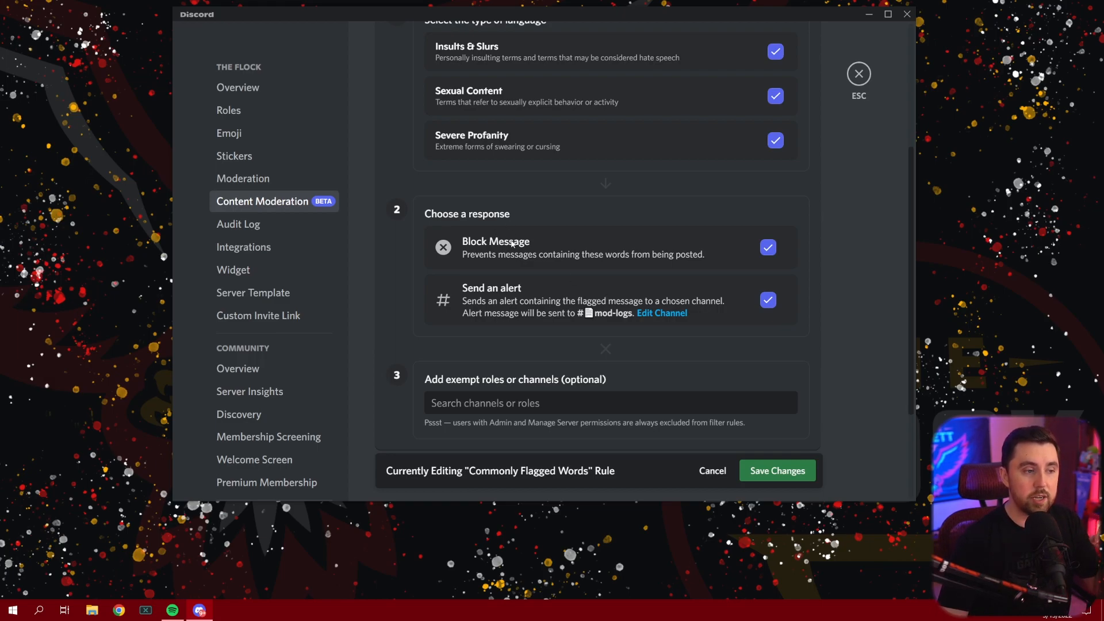
{"action": "mouse_move", "coordinate": [542, 276]}
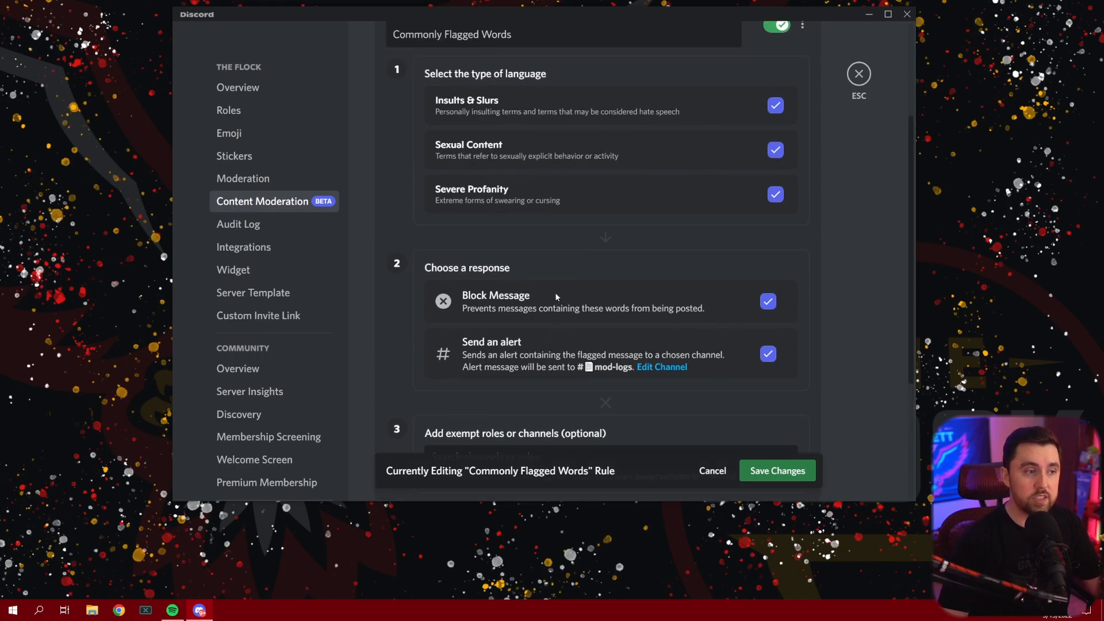
{"action": "scroll", "scroll_direction": "up", "scroll_amount": 3}
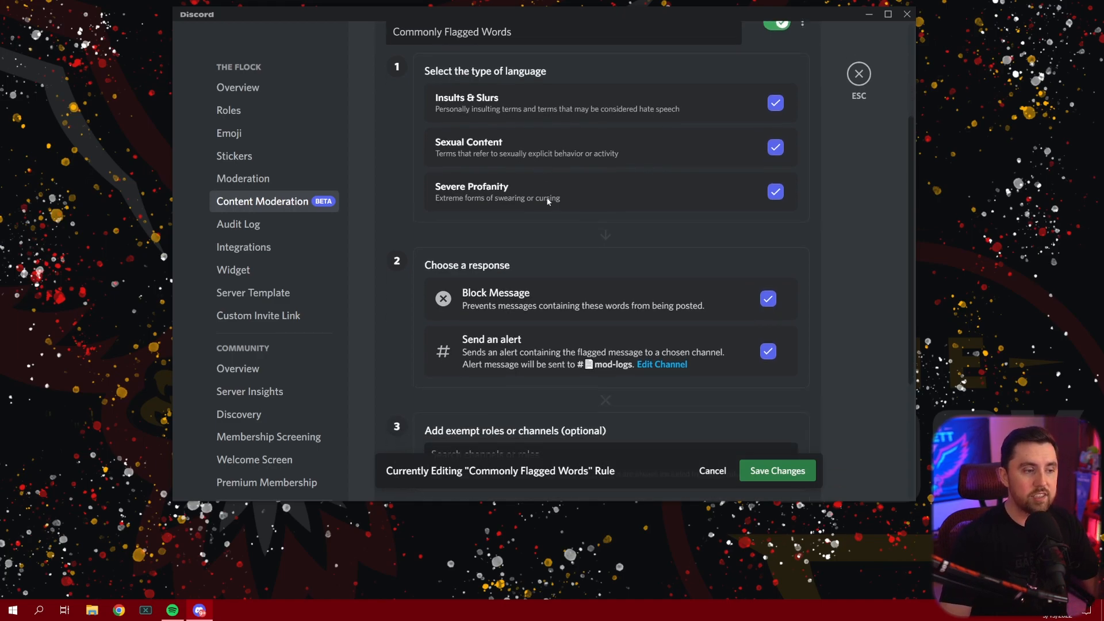
{"action": "scroll", "scroll_direction": "down", "scroll_amount": 3}
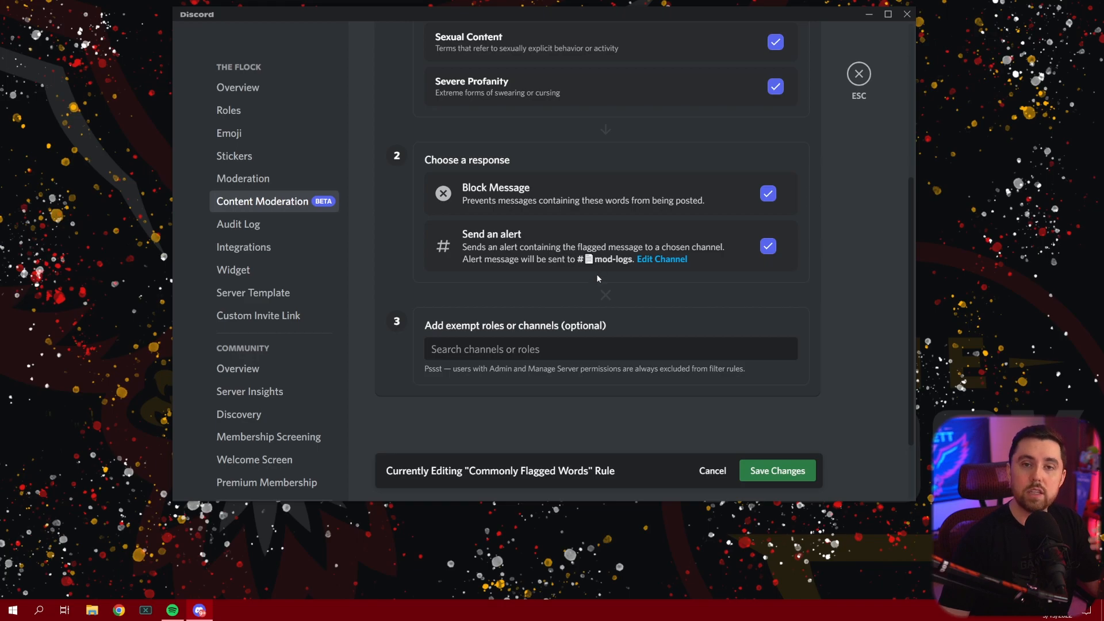
{"action": "mouse_move", "coordinate": [590, 279]}
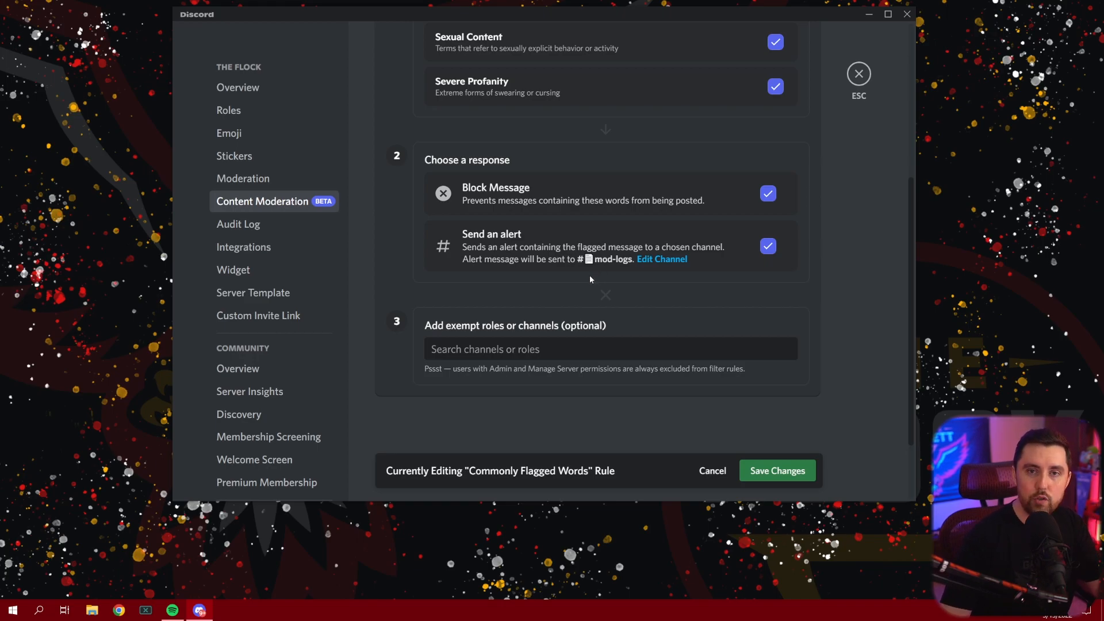
{"action": "mouse_move", "coordinate": [598, 296]}
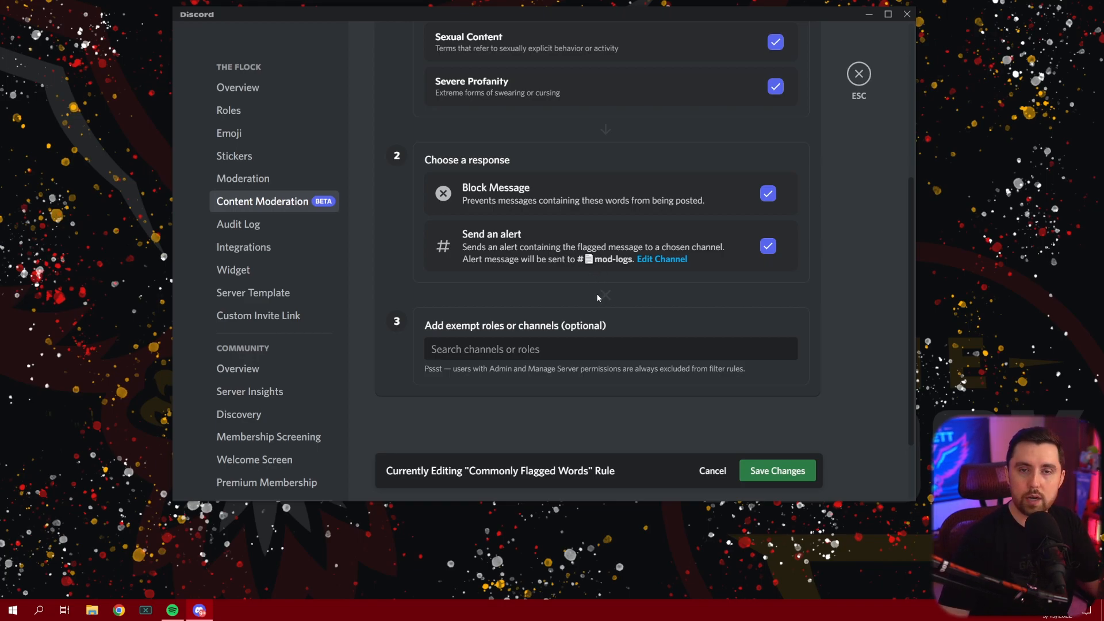
{"action": "mouse_move", "coordinate": [605, 289]}
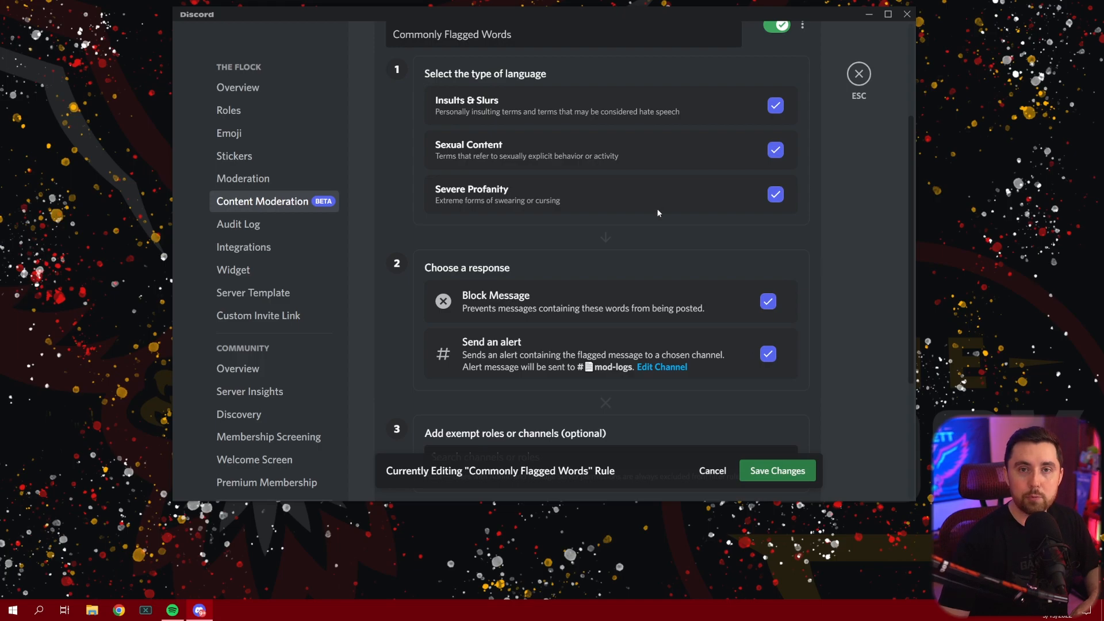
{"action": "mouse_move", "coordinate": [864, 366]}
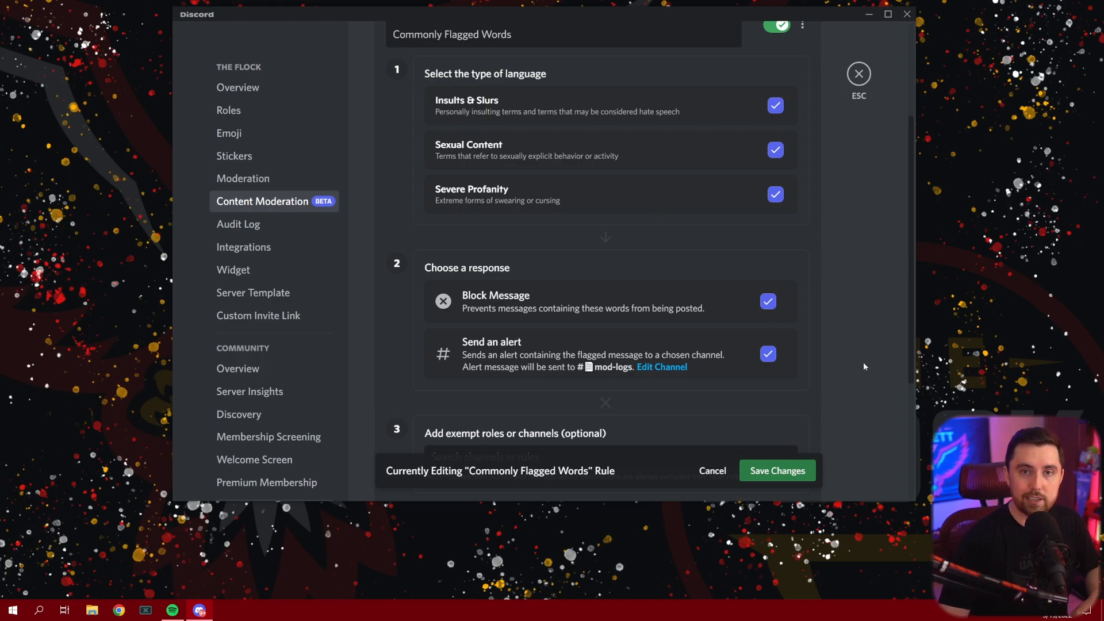
{"action": "mouse_move", "coordinate": [660, 272]}
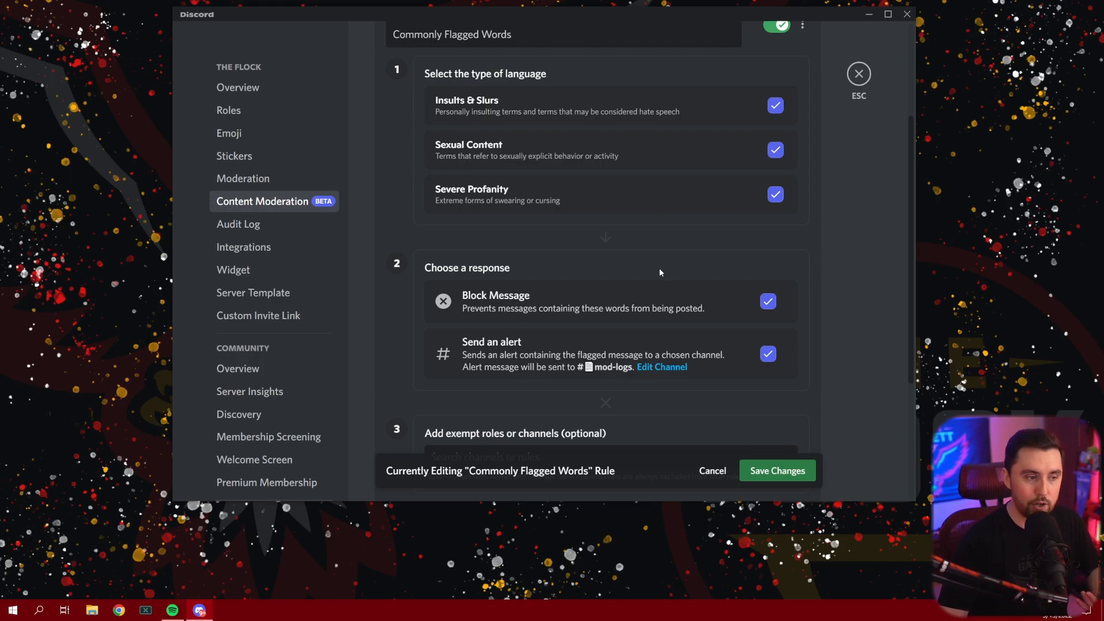
{"action": "scroll", "scroll_direction": "down", "scroll_amount": 3}
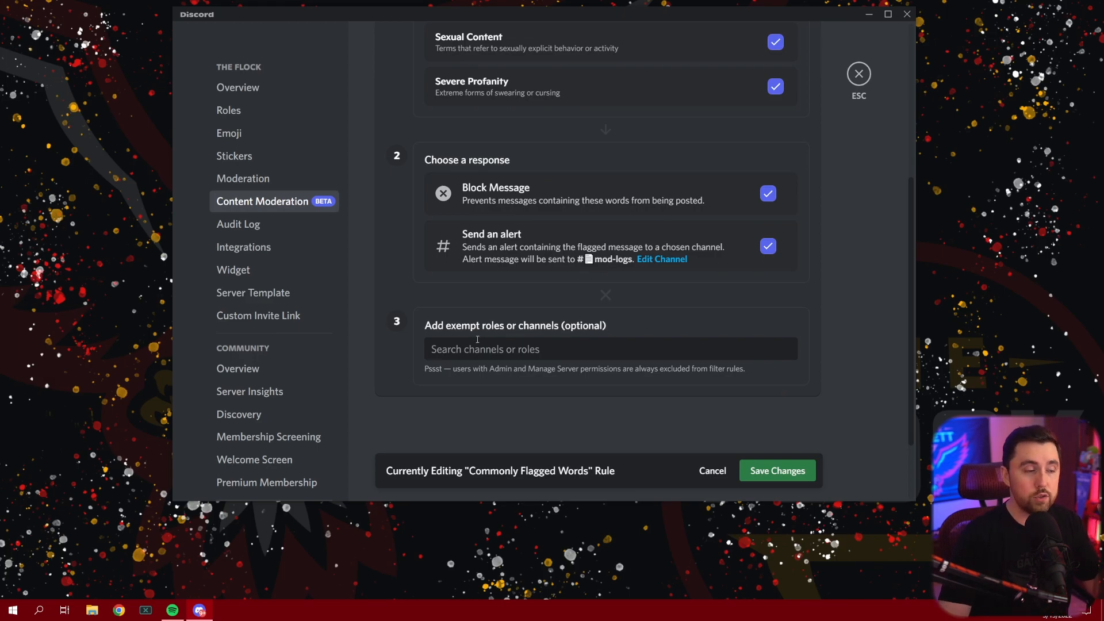
{"action": "scroll", "scroll_direction": "down", "scroll_amount": 3}
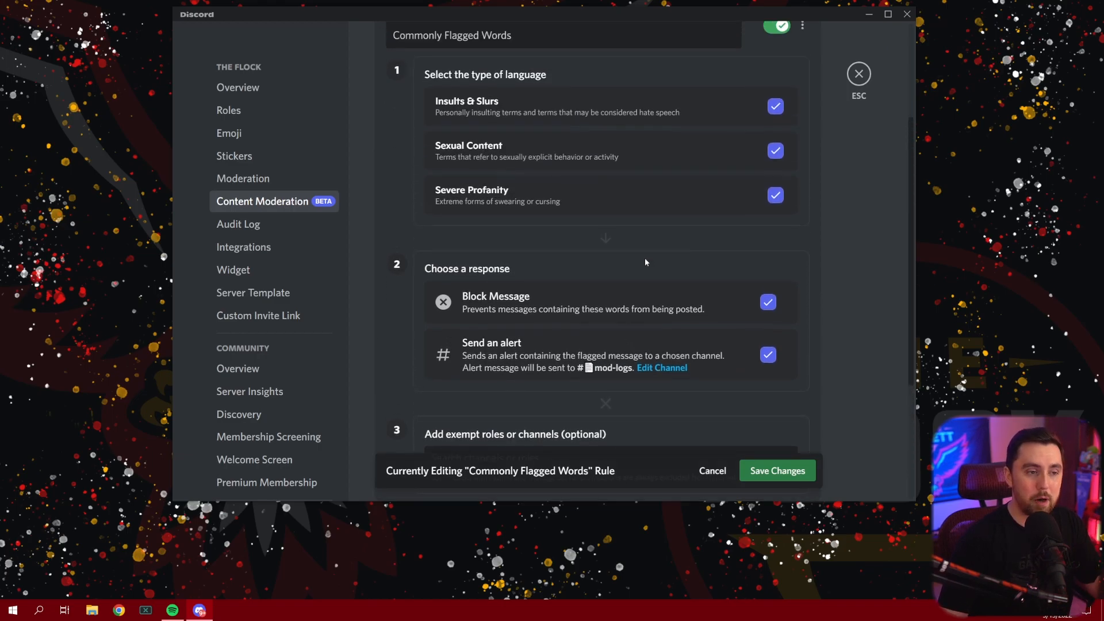
{"action": "scroll", "scroll_direction": "down", "scroll_amount": 3}
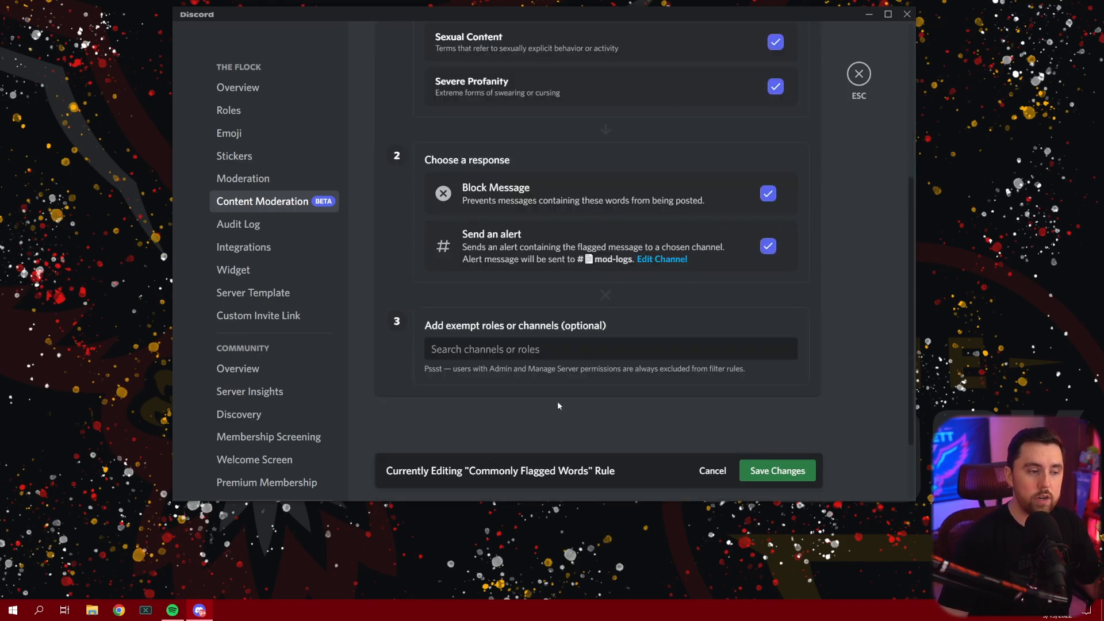
{"action": "scroll", "scroll_direction": "down", "scroll_amount": 3}
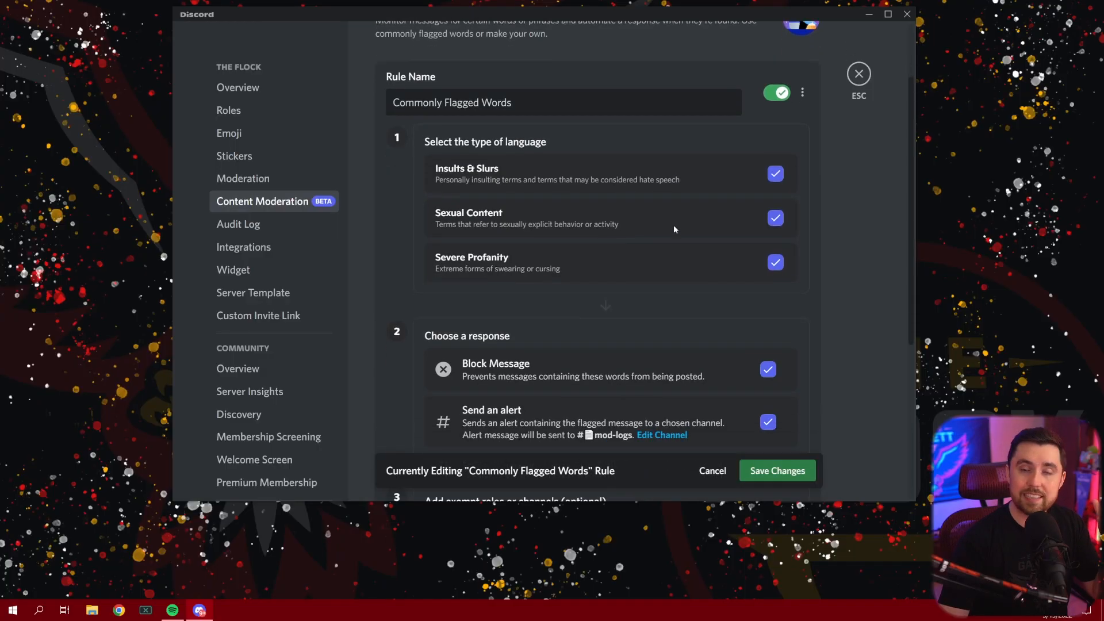
{"action": "mouse_move", "coordinate": [661, 221]}
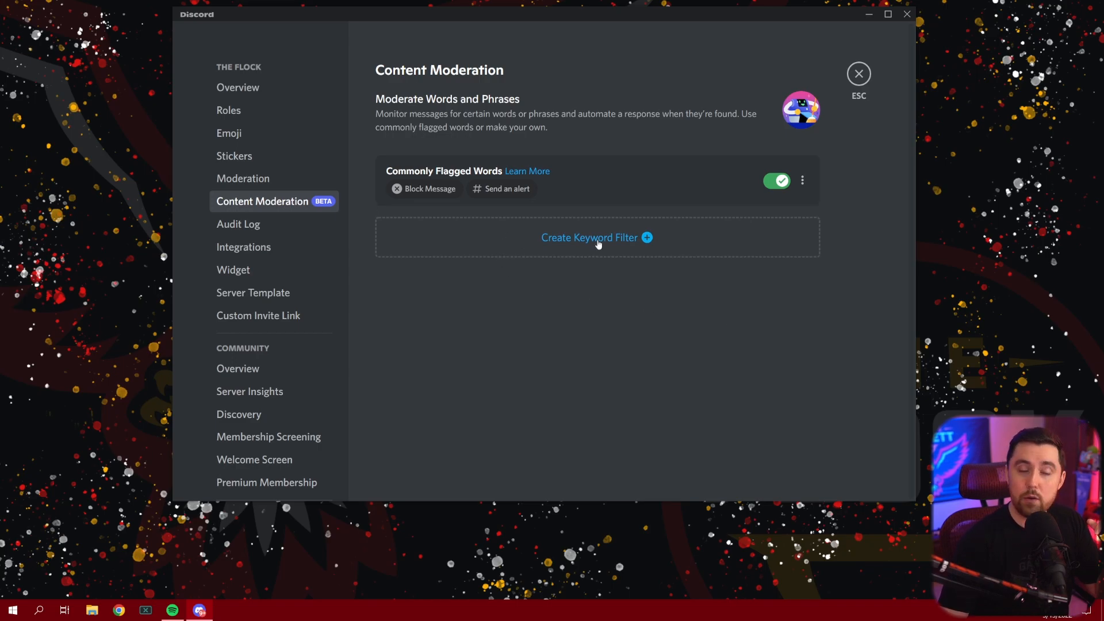
Step: Create a Keyword Filter rule with 'testing' as its word, removing the trailing comma
{"action": "left_click", "coordinate": [595, 238]}
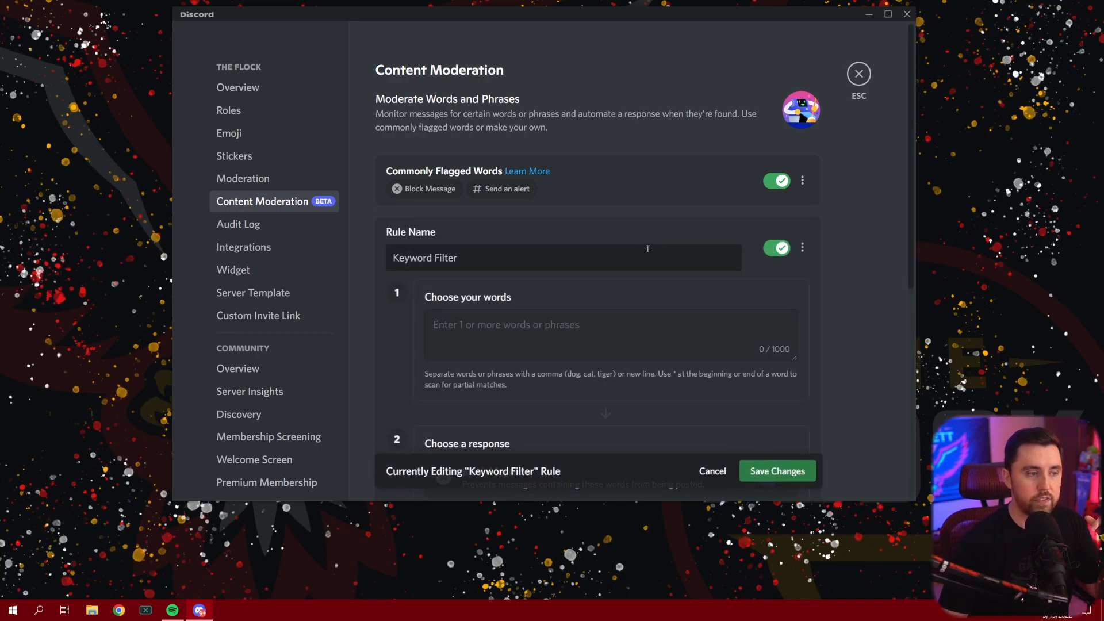
{"action": "scroll", "scroll_direction": "down", "scroll_amount": 3}
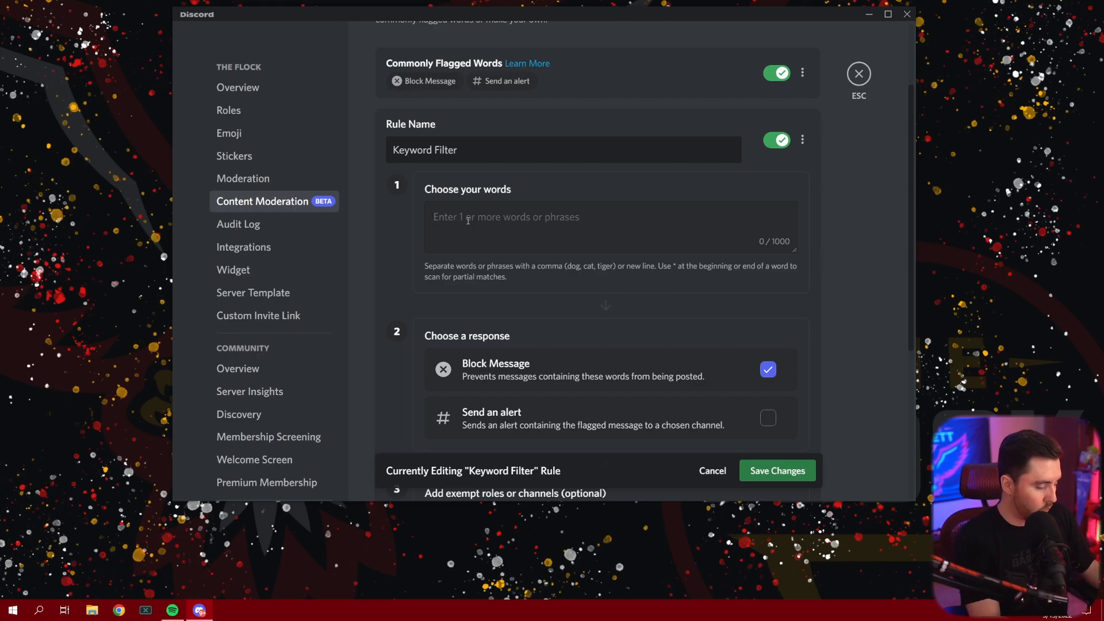
{"action": "left_click", "coordinate": [775, 471]}
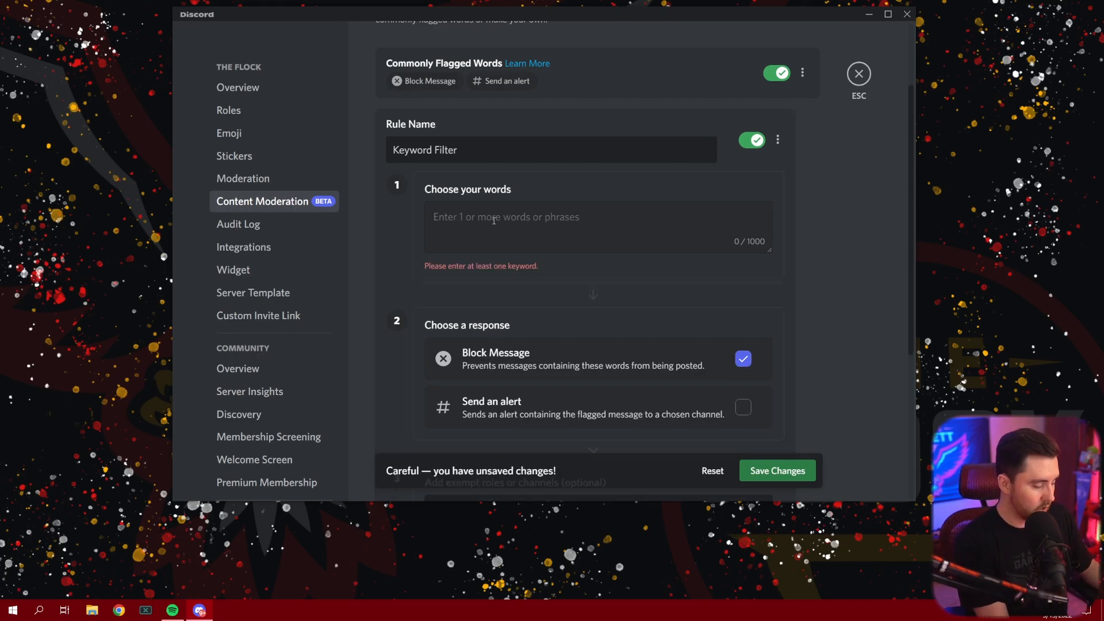
{"action": "type", "text": "testing"}
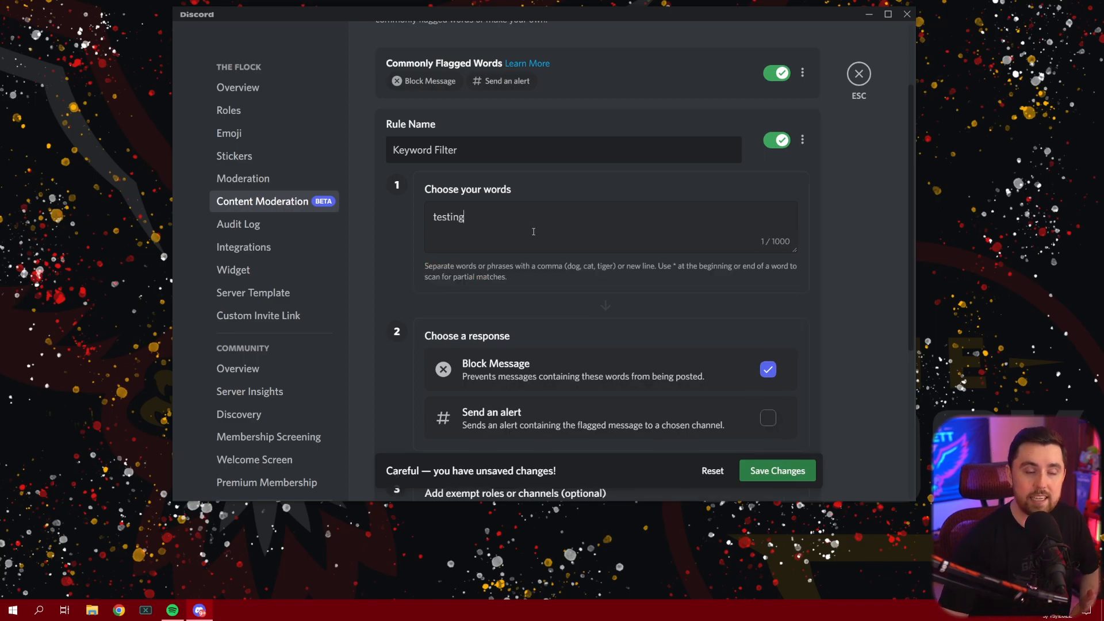
{"action": "type", "text": ","}
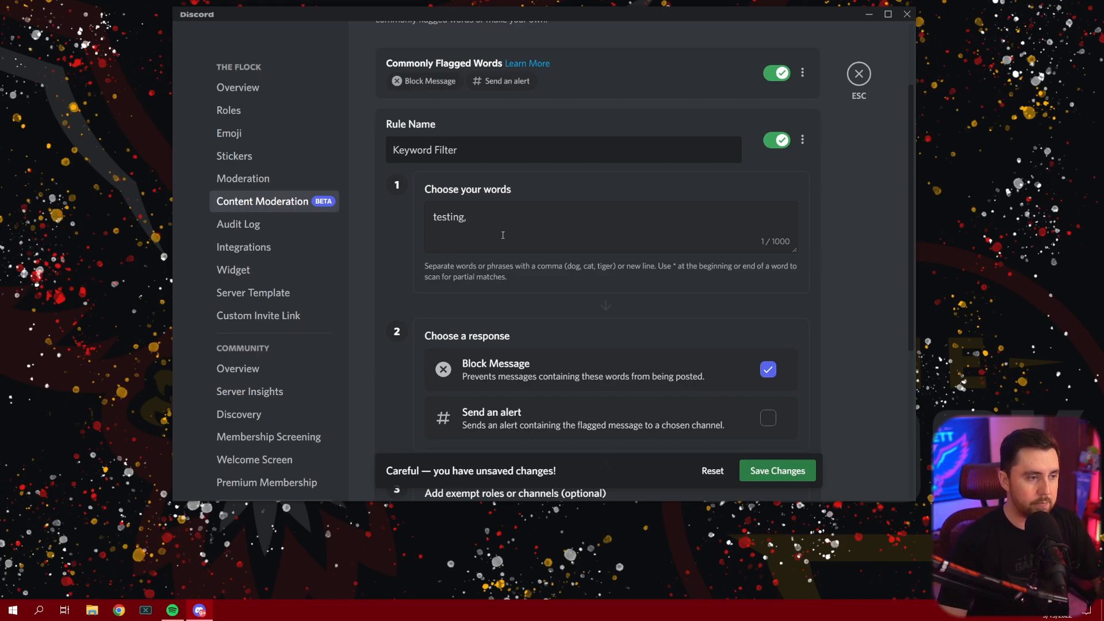
{"action": "key", "text": "Backspace"}
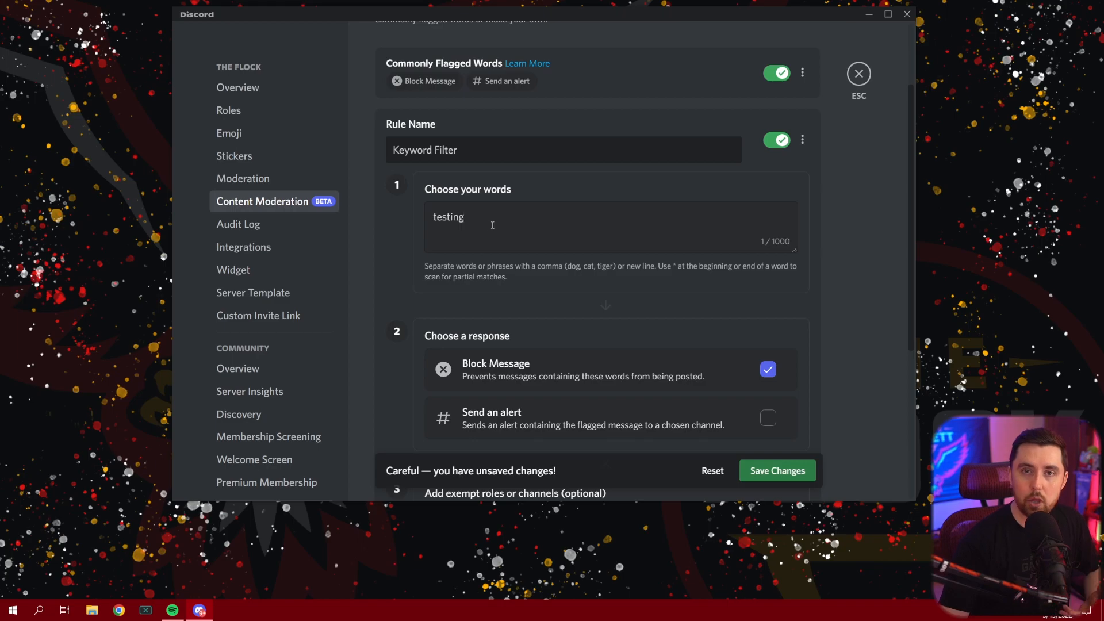
{"action": "mouse_move", "coordinate": [485, 217]}
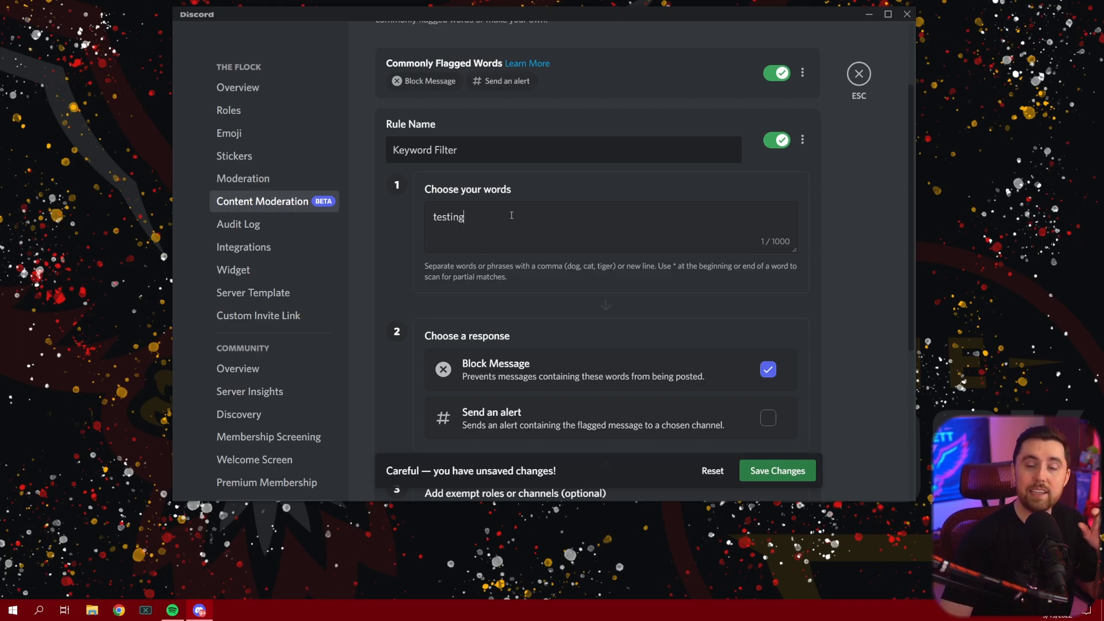
{"action": "mouse_move", "coordinate": [515, 217]}
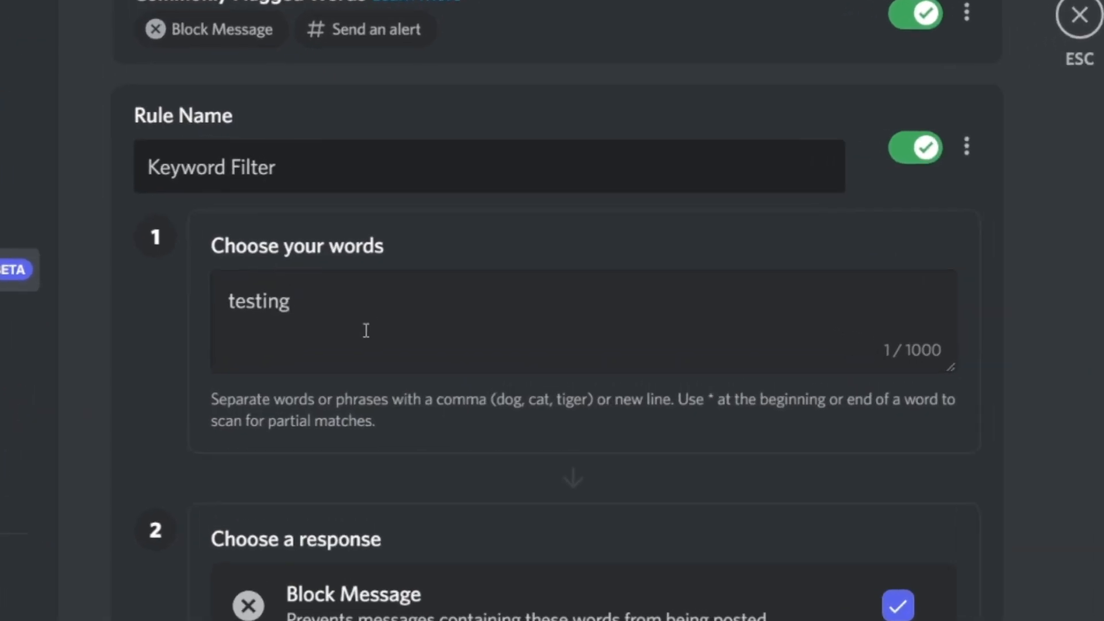
Step: Make the keyword 'testing*' with a trailing comma in the word list
{"action": "type", "text": "*"}
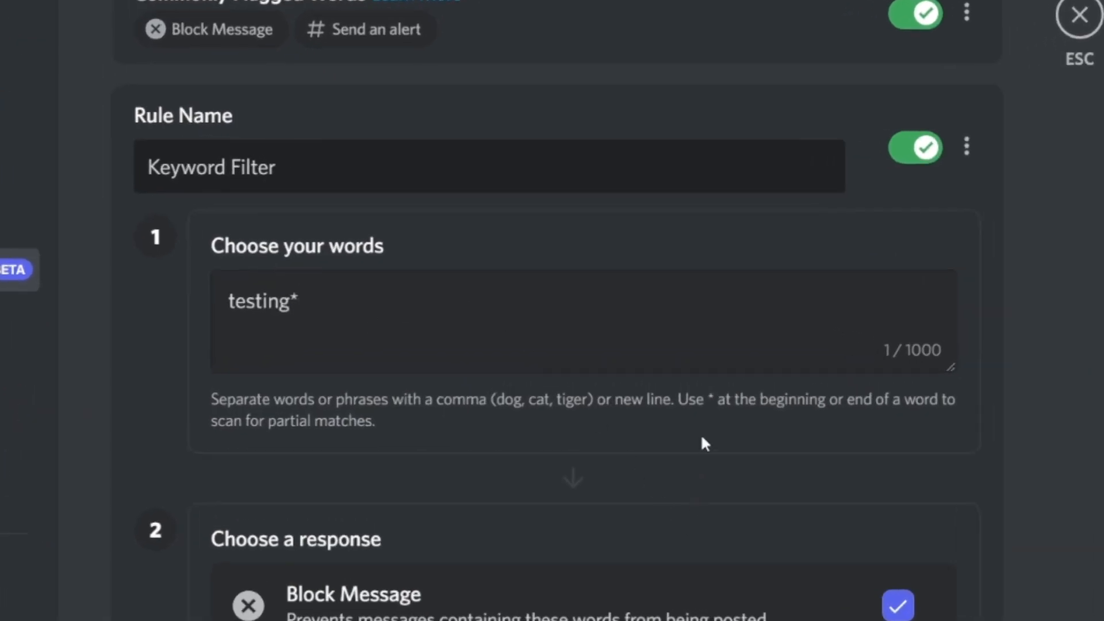
{"action": "left_click", "coordinate": [295, 300]}
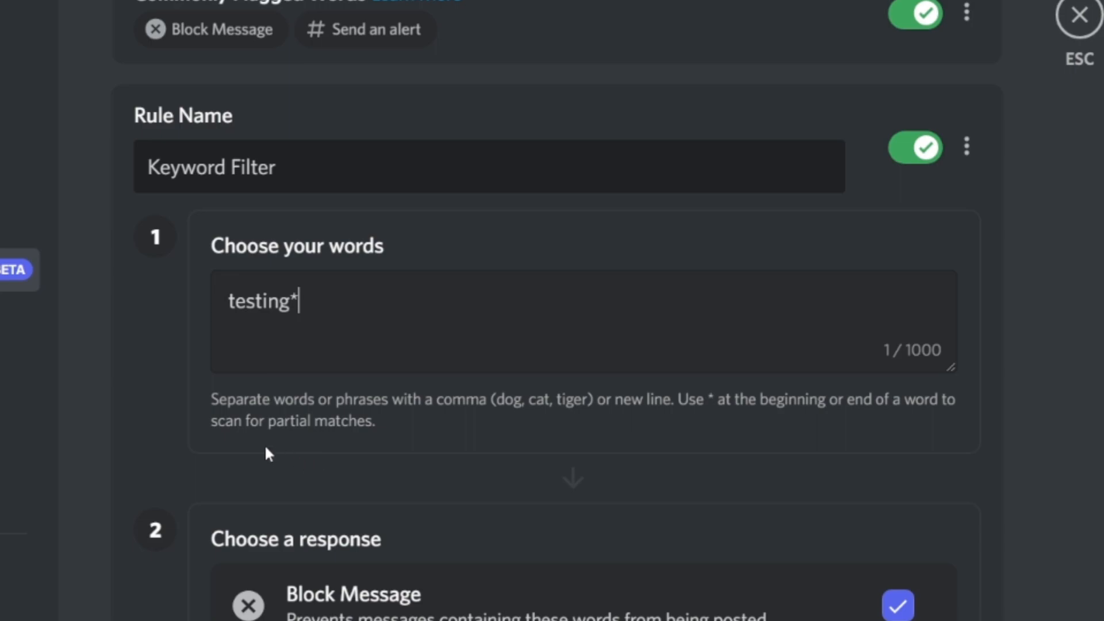
{"action": "mouse_move", "coordinate": [281, 324]}
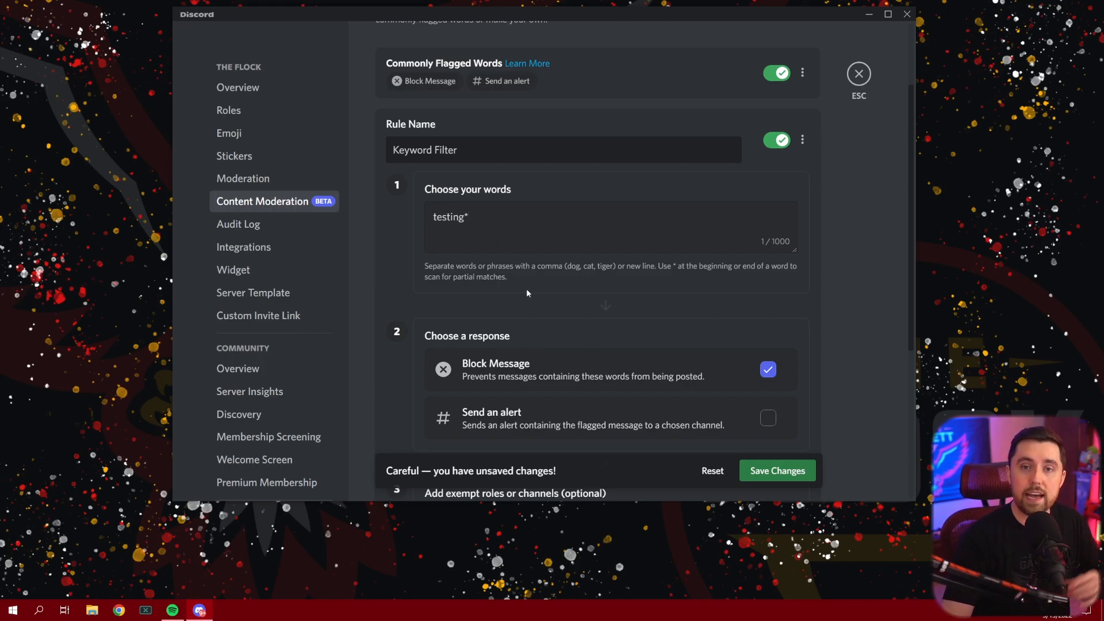
{"action": "mouse_move", "coordinate": [538, 303]}
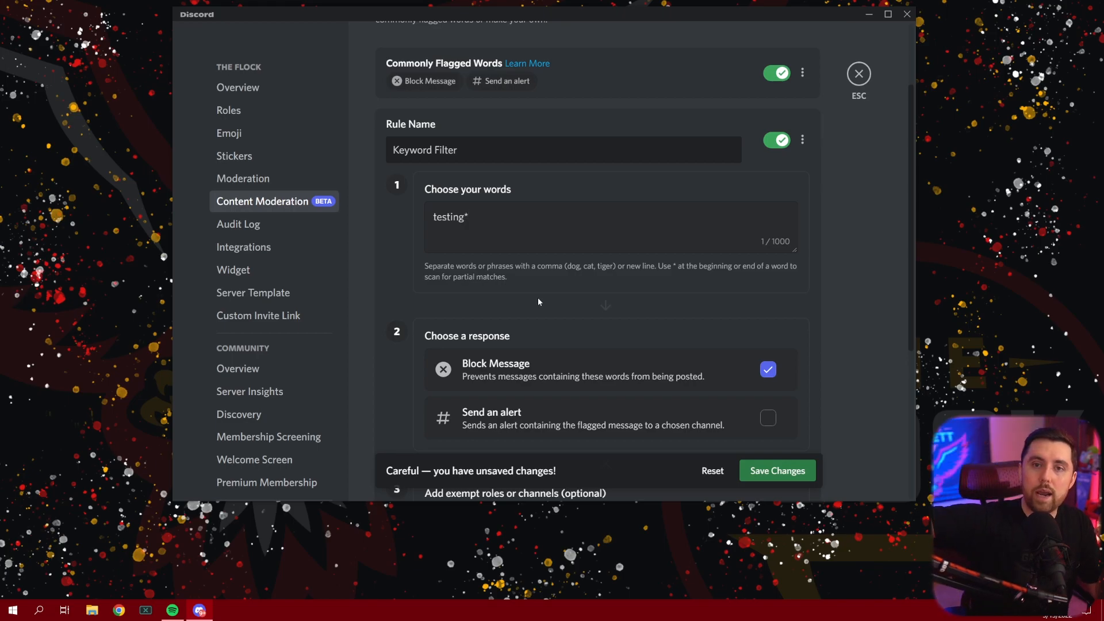
{"action": "left_click", "coordinate": [469, 217]}
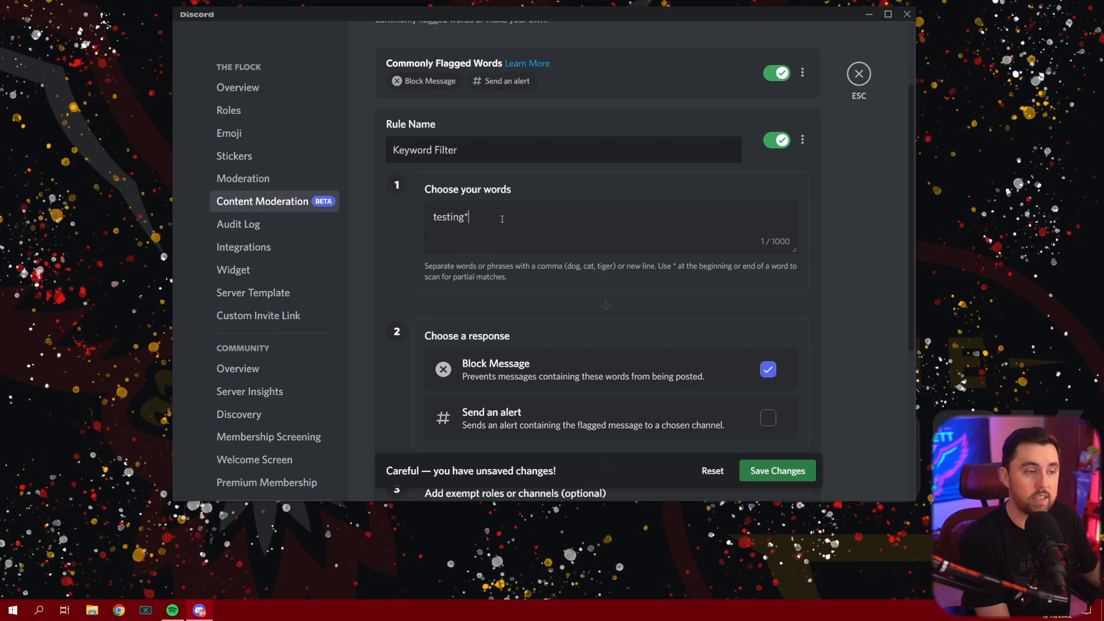
{"action": "type", "text": ","}
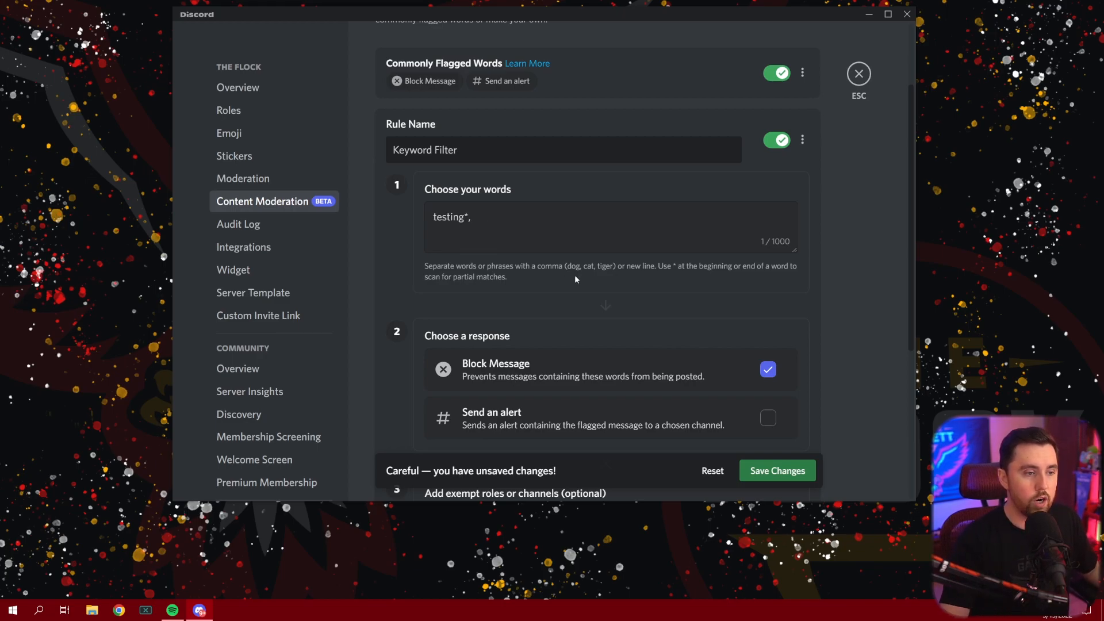
{"action": "mouse_move", "coordinate": [700, 268]}
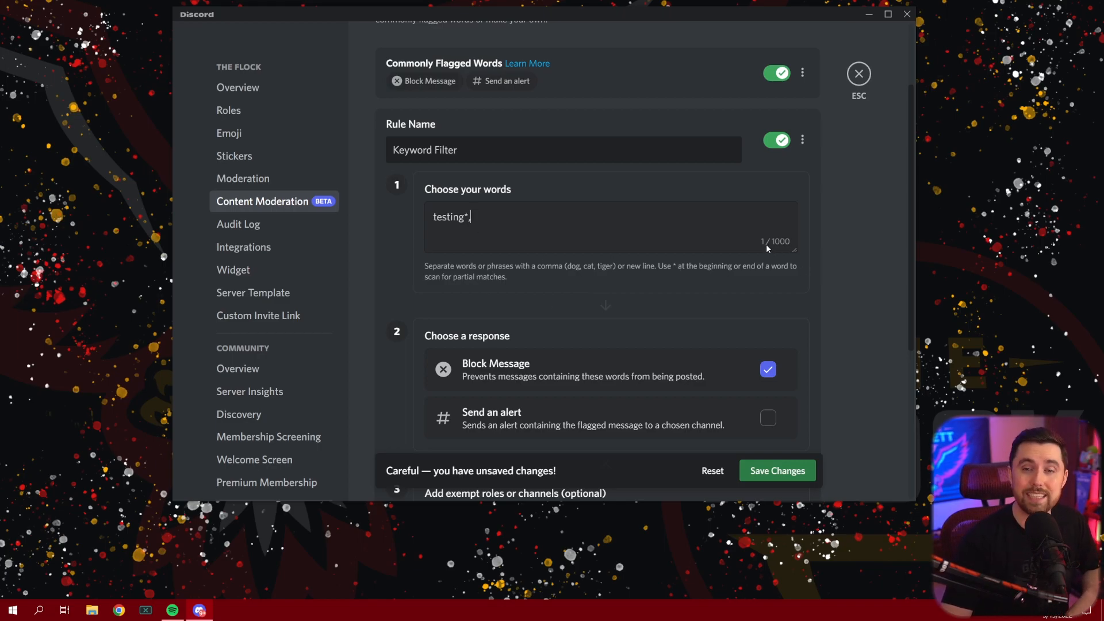
{"action": "mouse_move", "coordinate": [549, 238]}
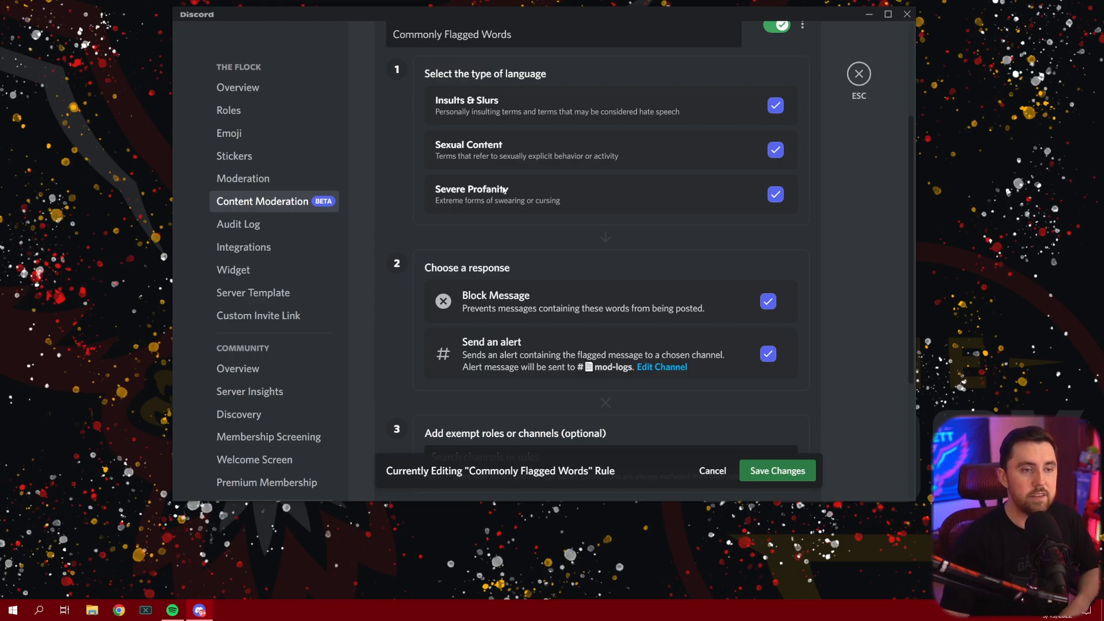
{"action": "mouse_move", "coordinate": [559, 267]}
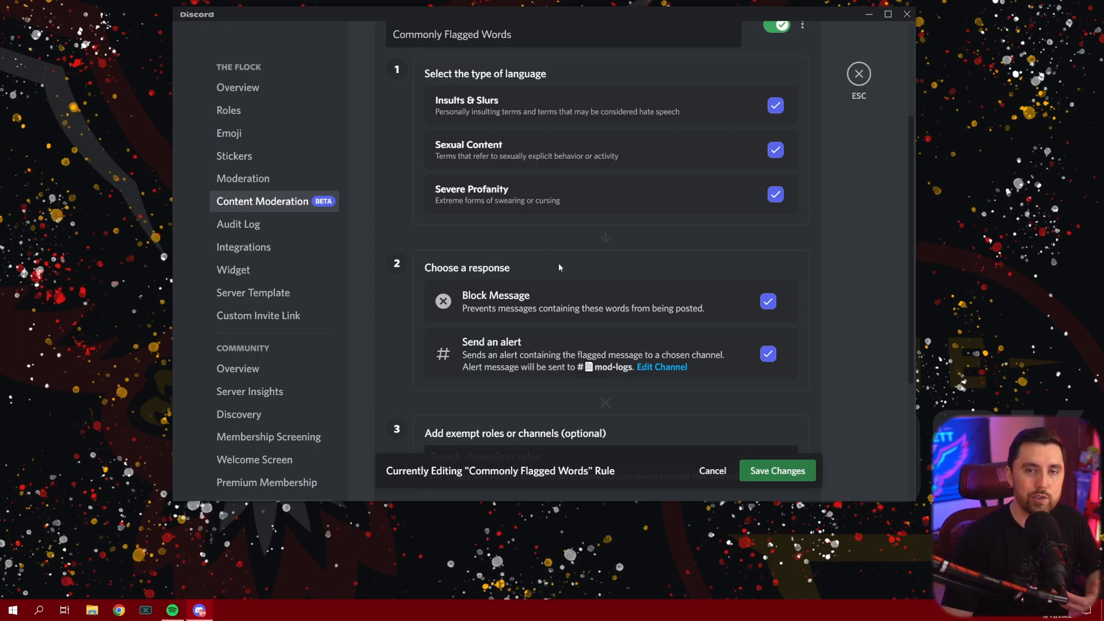
{"action": "mouse_move", "coordinate": [599, 213]}
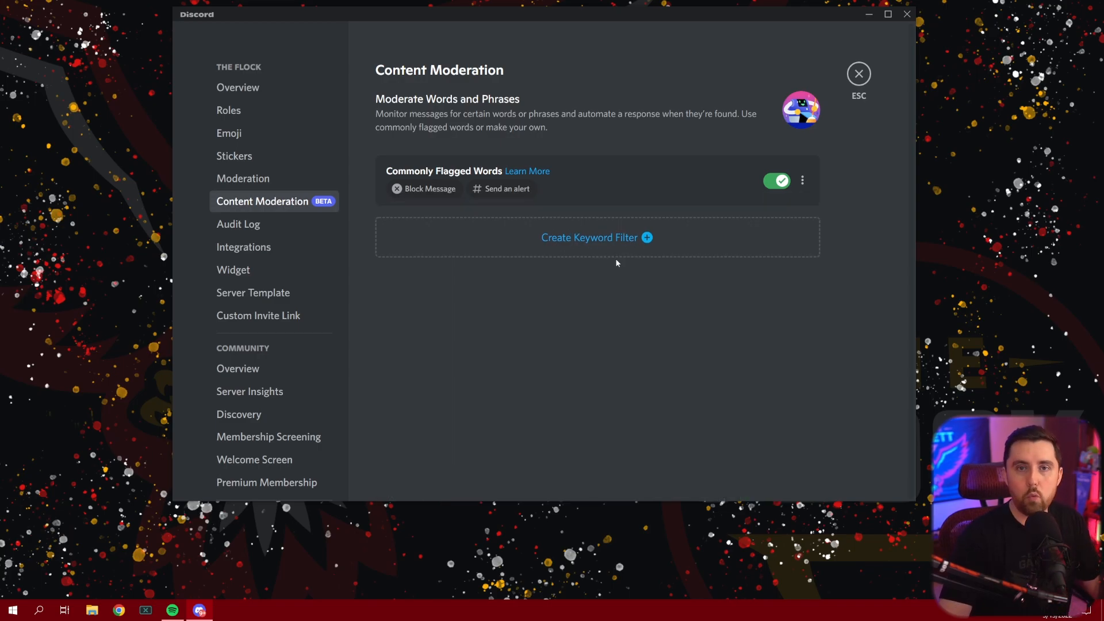
{"action": "left_click", "coordinate": [444, 179]}
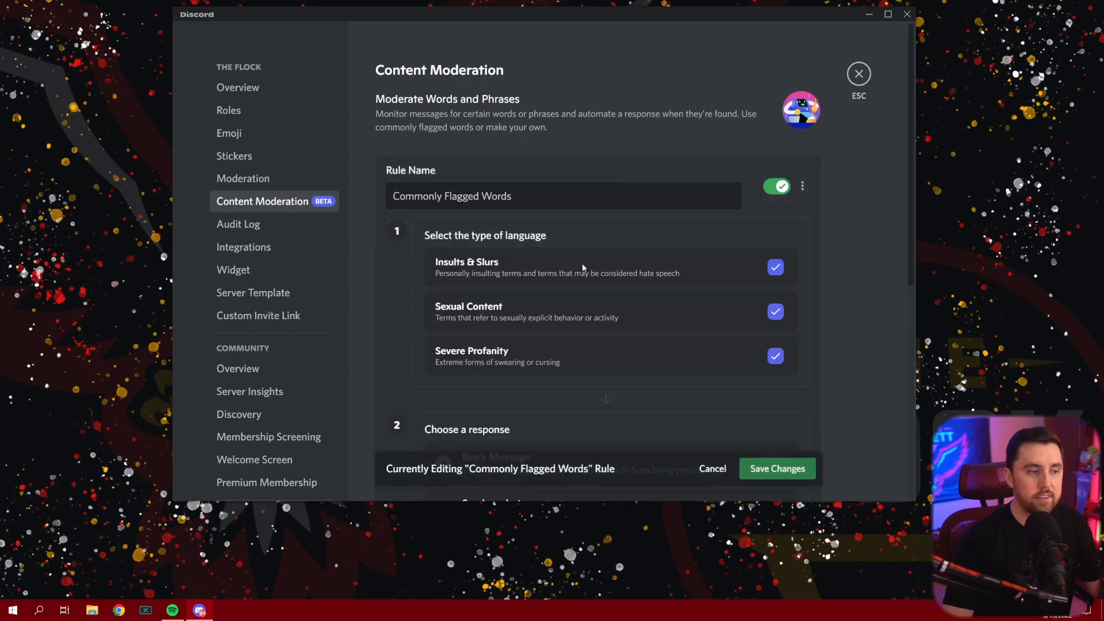
{"action": "scroll", "scroll_direction": "down", "scroll_amount": 3}
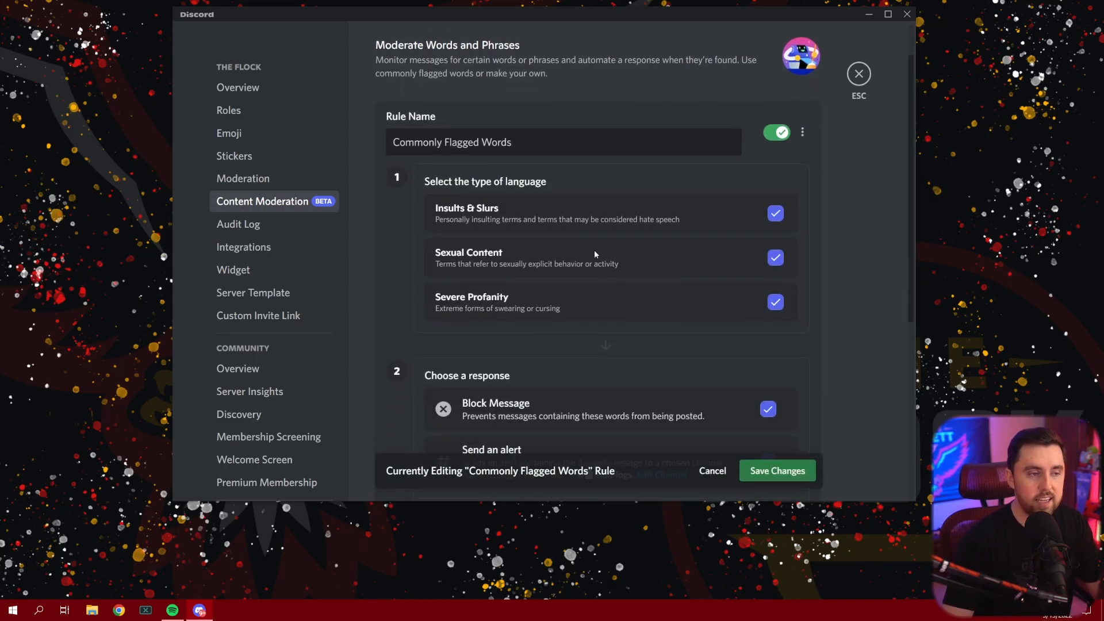
{"action": "mouse_move", "coordinate": [712, 470]}
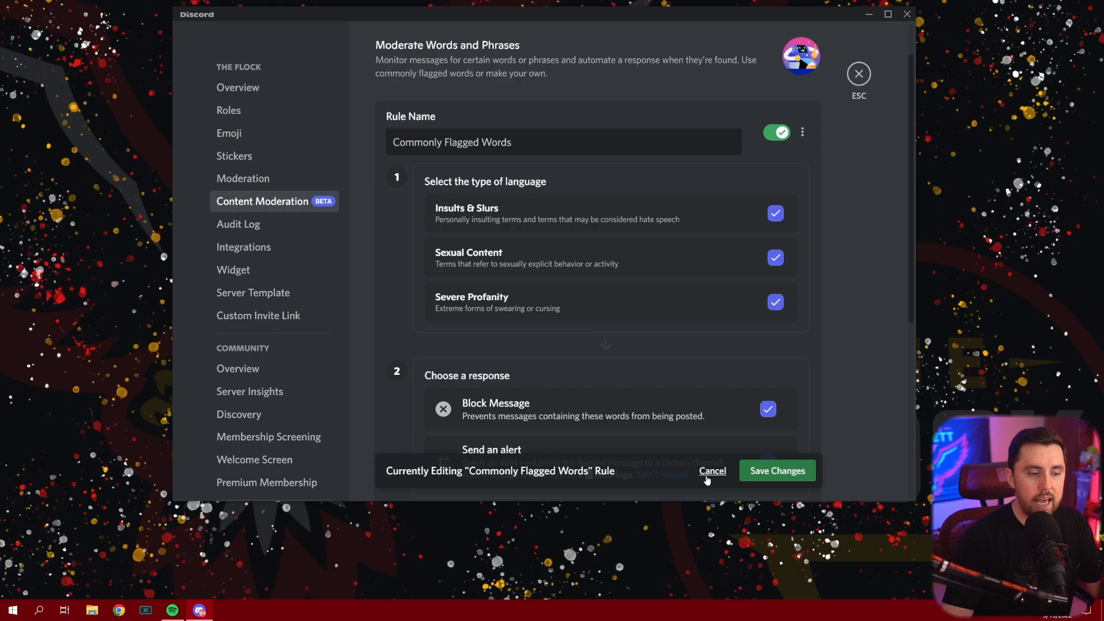